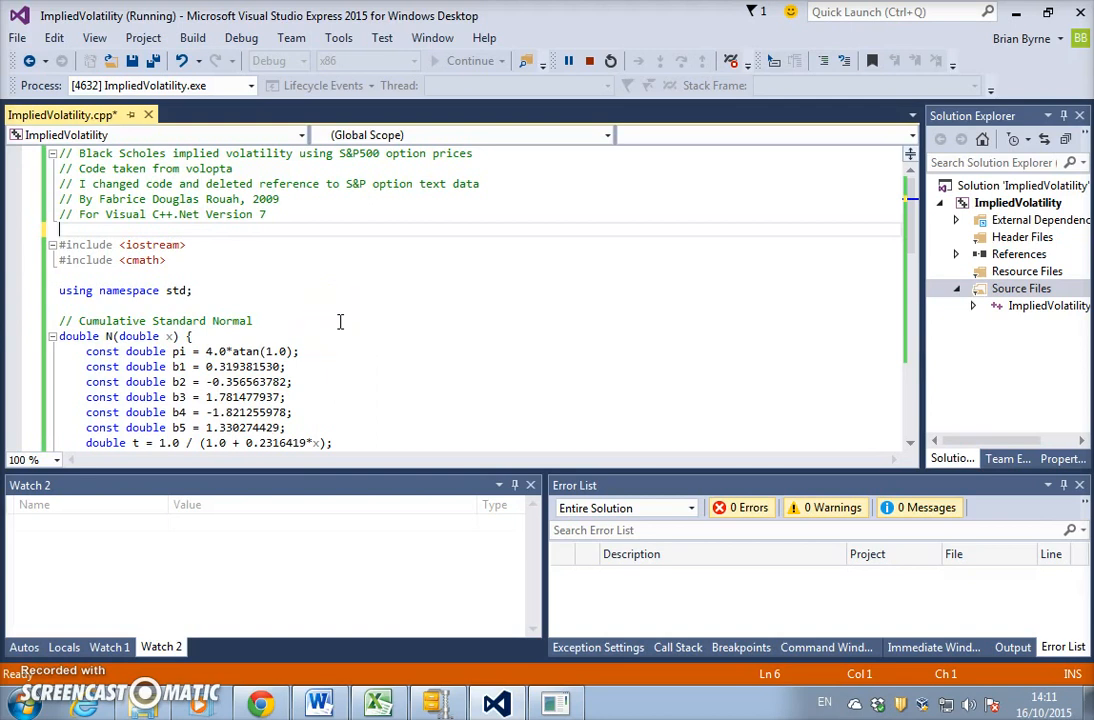
Scroll through the source to review the put pricing code before running it.
{"action": "scroll", "scroll_direction": "down", "scroll_amount": 3}
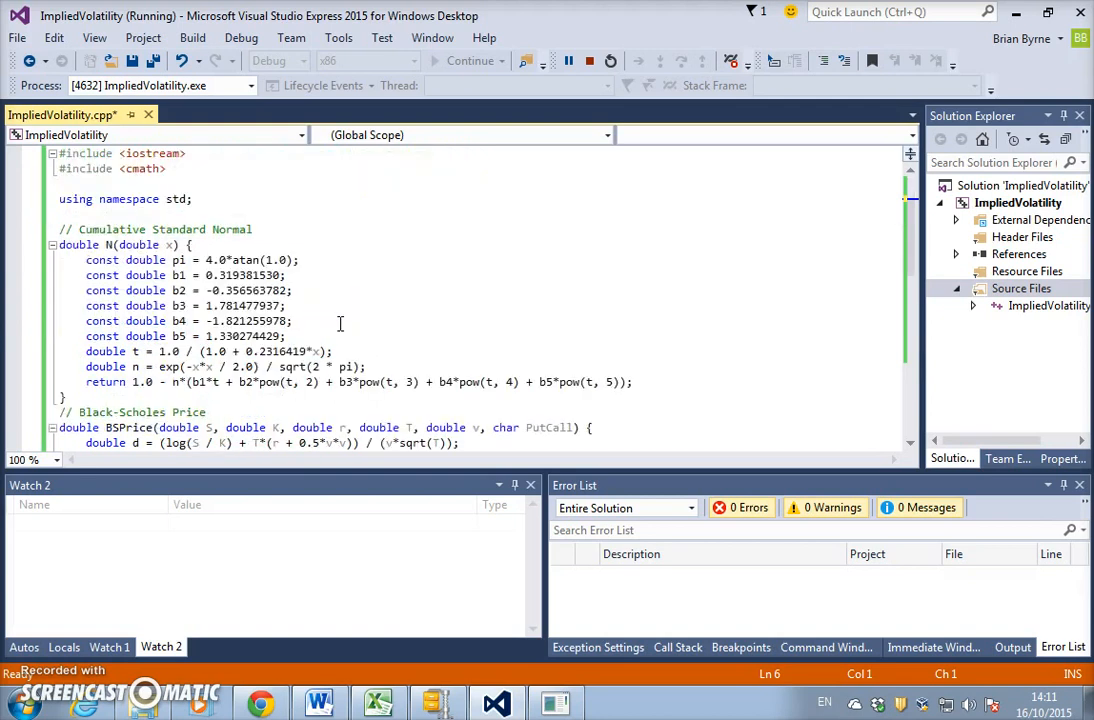
{"action": "mouse_move", "coordinate": [230, 290]}
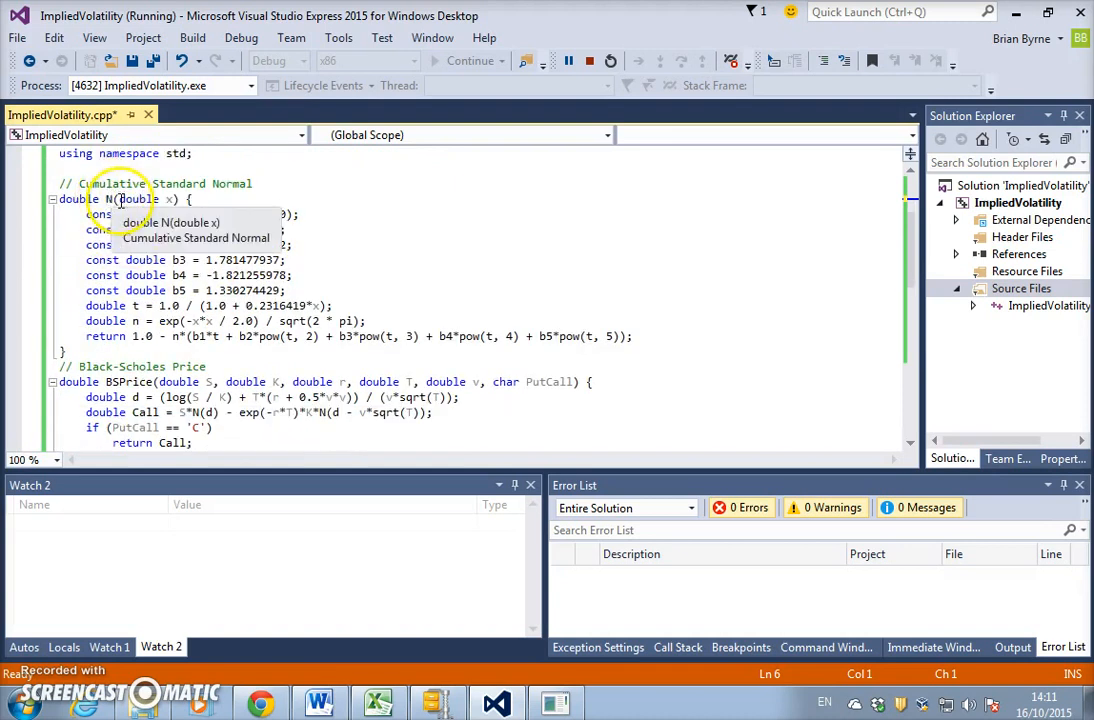
{"action": "scroll", "scroll_direction": "down", "scroll_amount": 3}
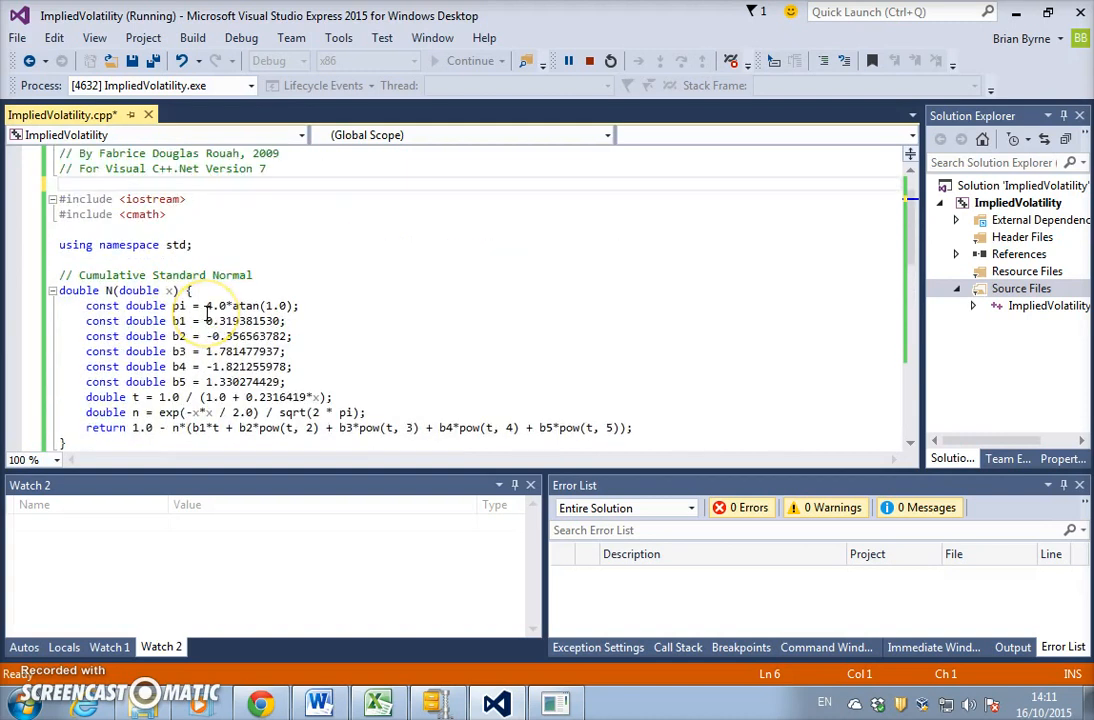
{"action": "mouse_move", "coordinate": [222, 306]}
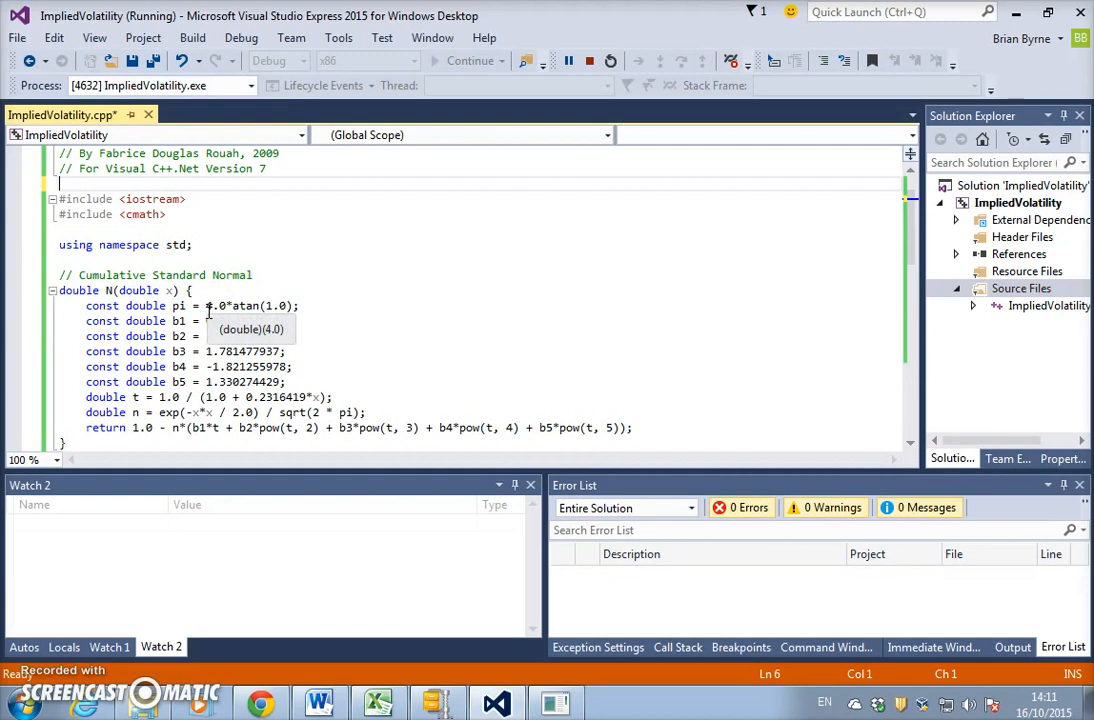
{"action": "scroll", "scroll_direction": "down", "scroll_amount": 3}
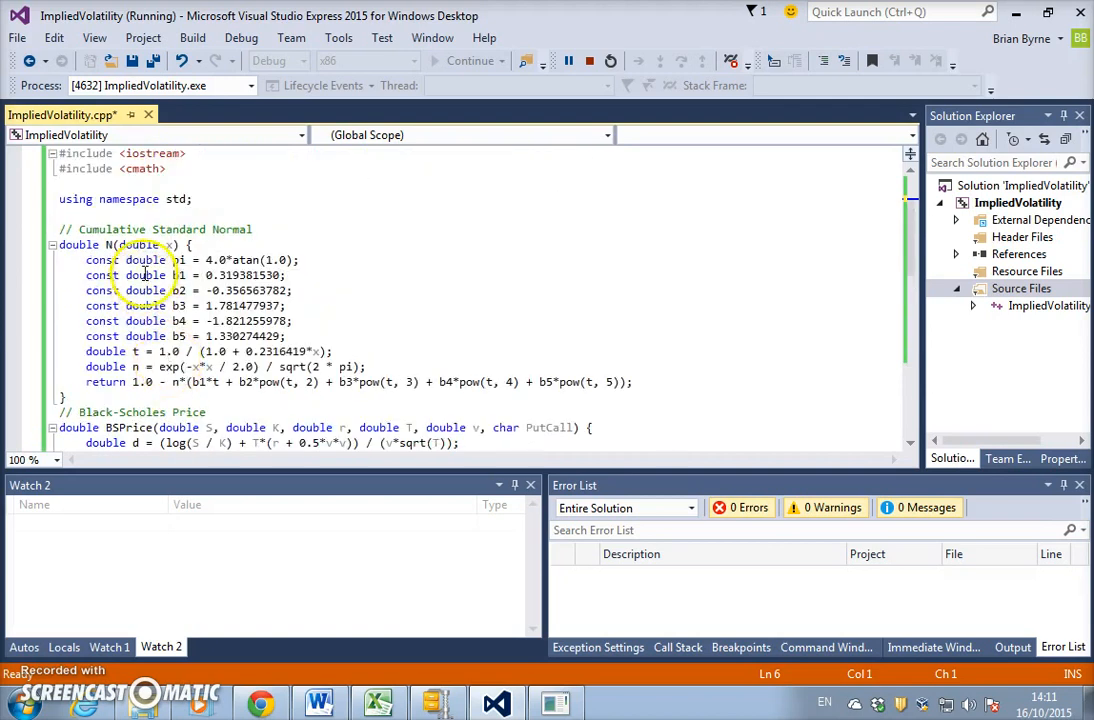
{"action": "mouse_move", "coordinate": [490, 376]}
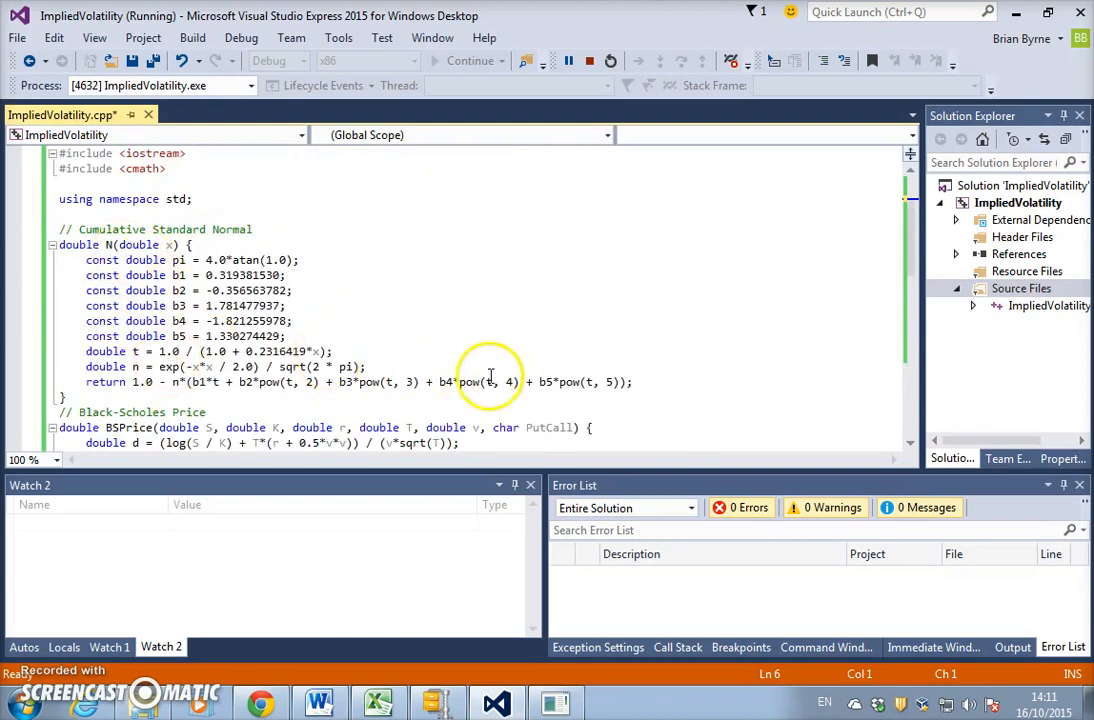
{"action": "mouse_move", "coordinate": [152, 244]}
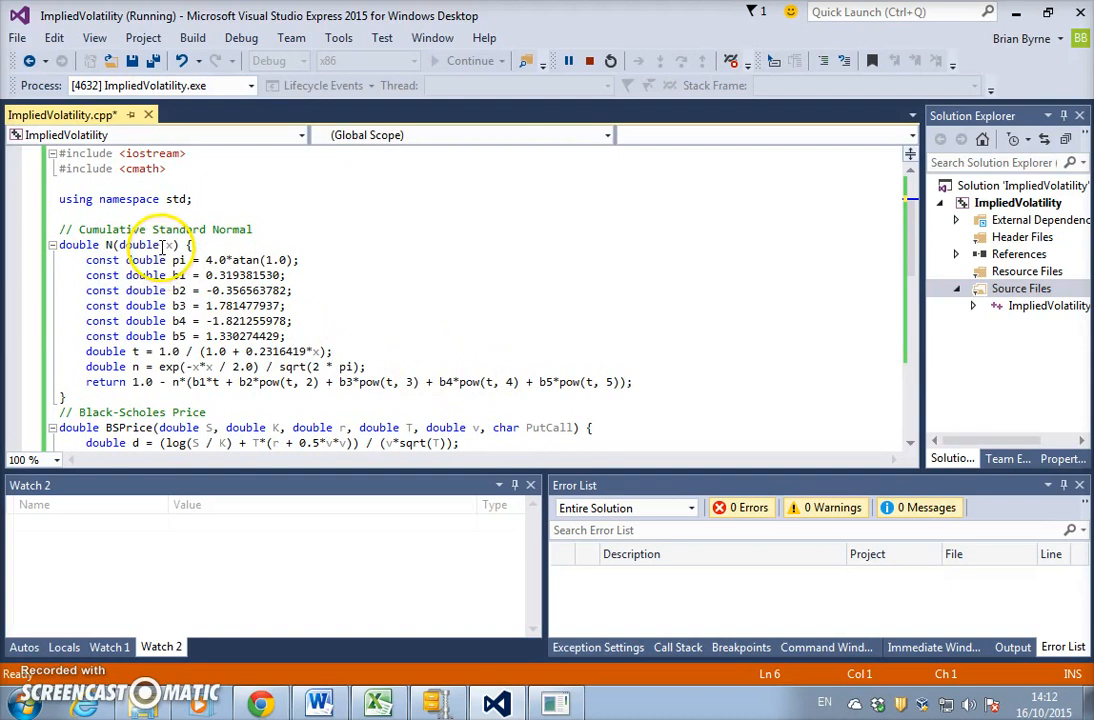
{"action": "scroll", "scroll_direction": "down", "scroll_amount": 3}
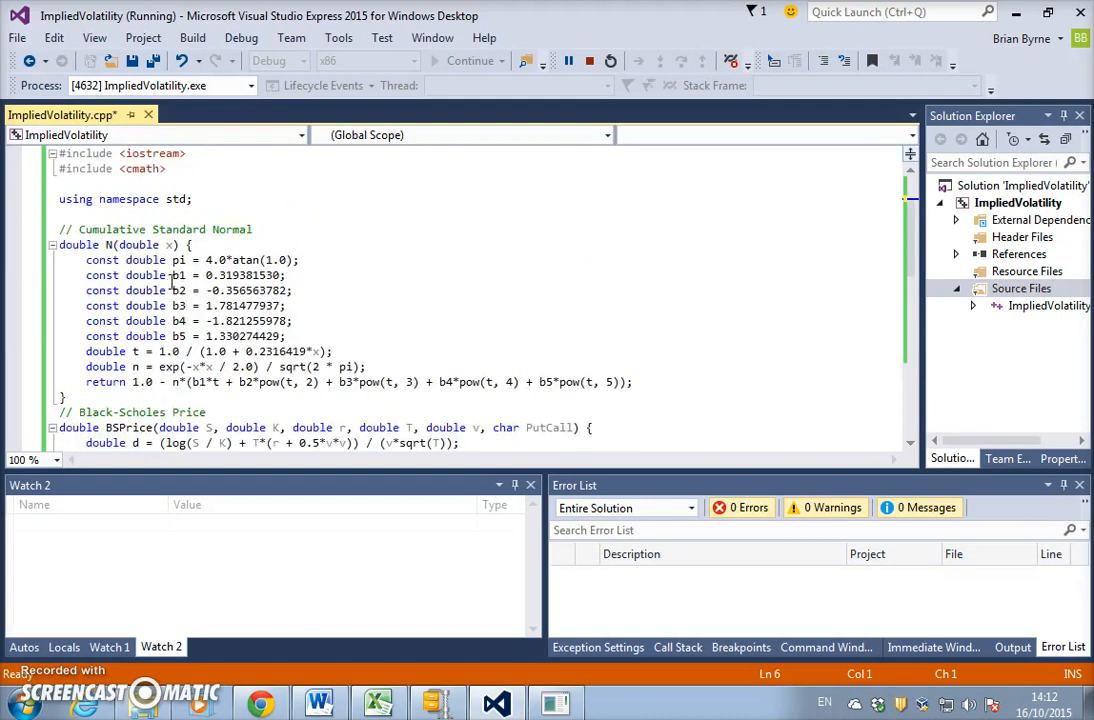
{"action": "mouse_move", "coordinate": [280, 352]}
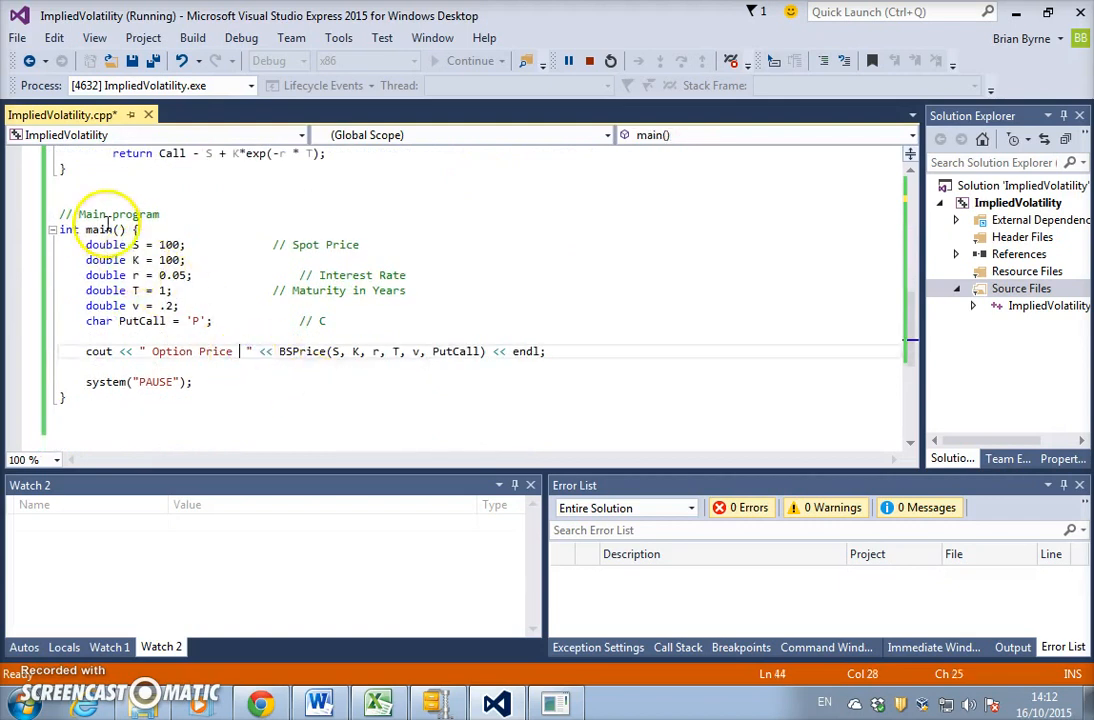
{"action": "mouse_move", "coordinate": [168, 352]}
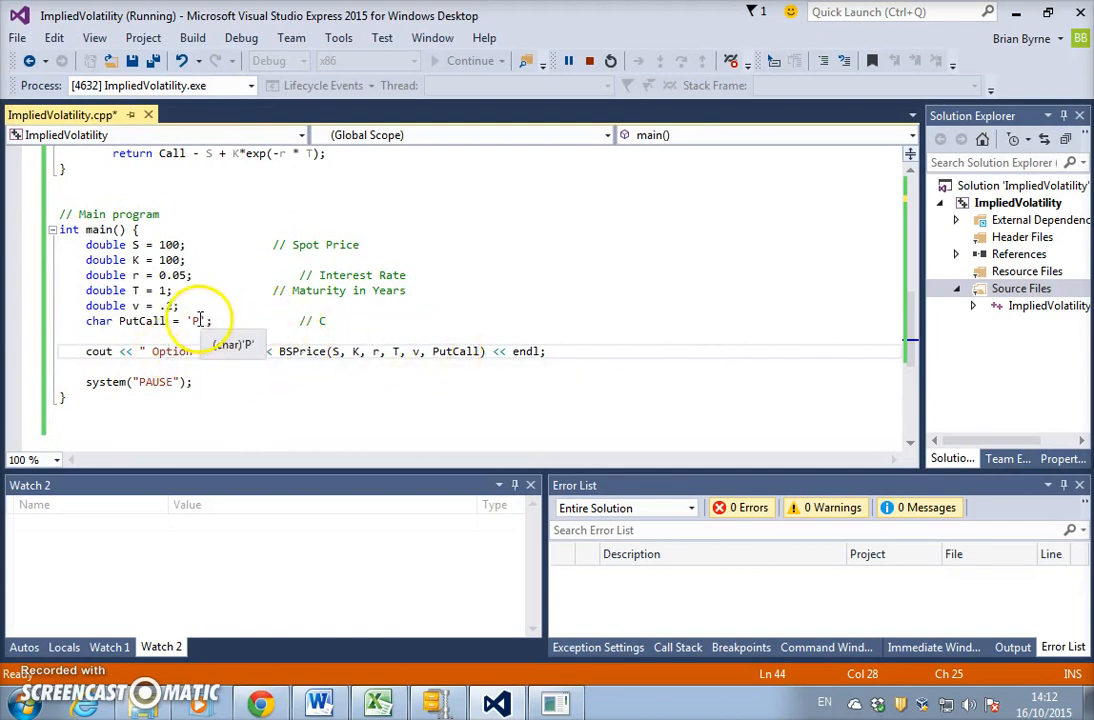
Change PutCall from 'P' to 'C', build the project with F7 and run it with F5.
{"action": "left_click", "coordinate": [270, 366]}
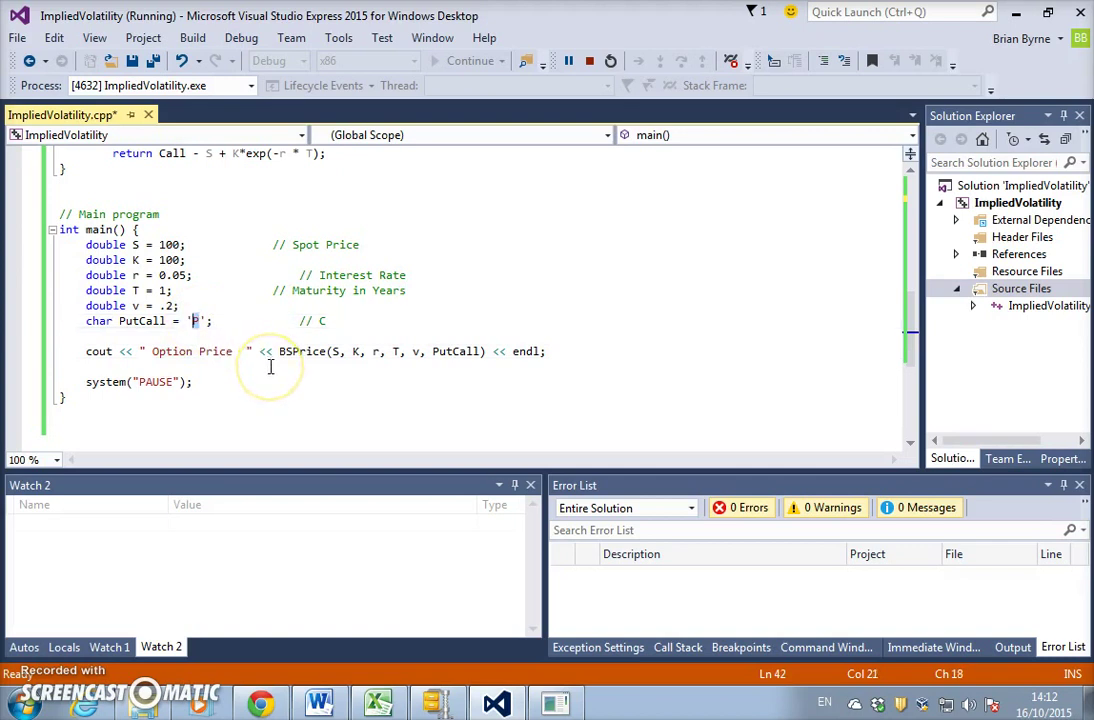
{"action": "type", "text": "C"}
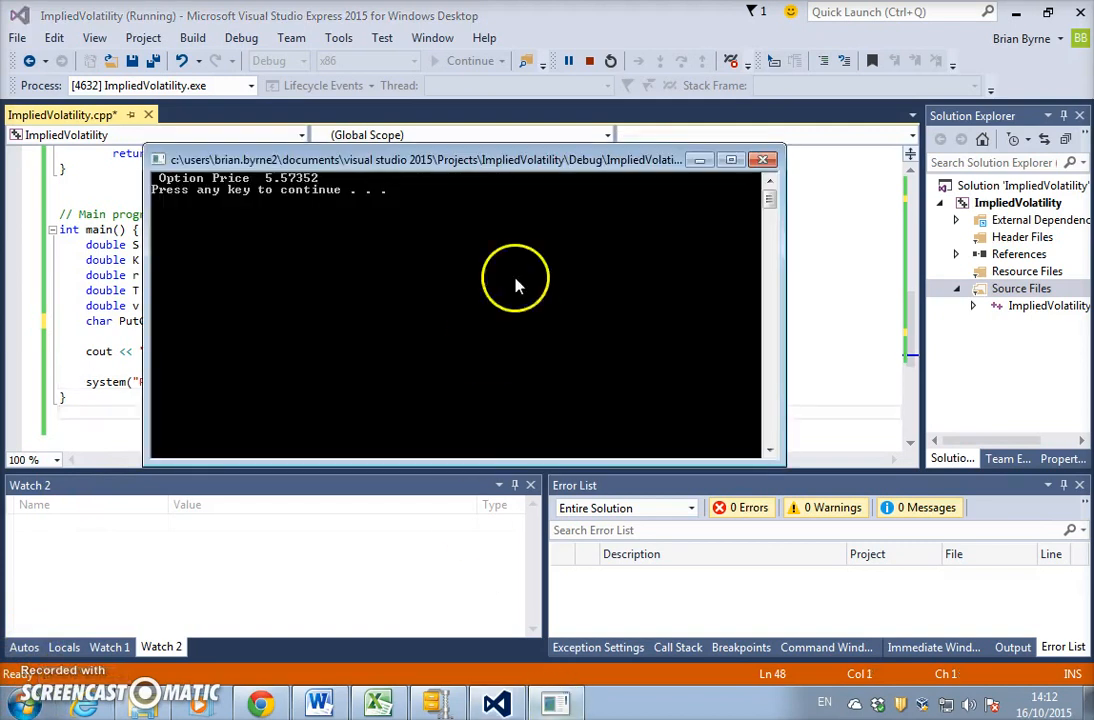
{"action": "mouse_move", "coordinate": [698, 270]}
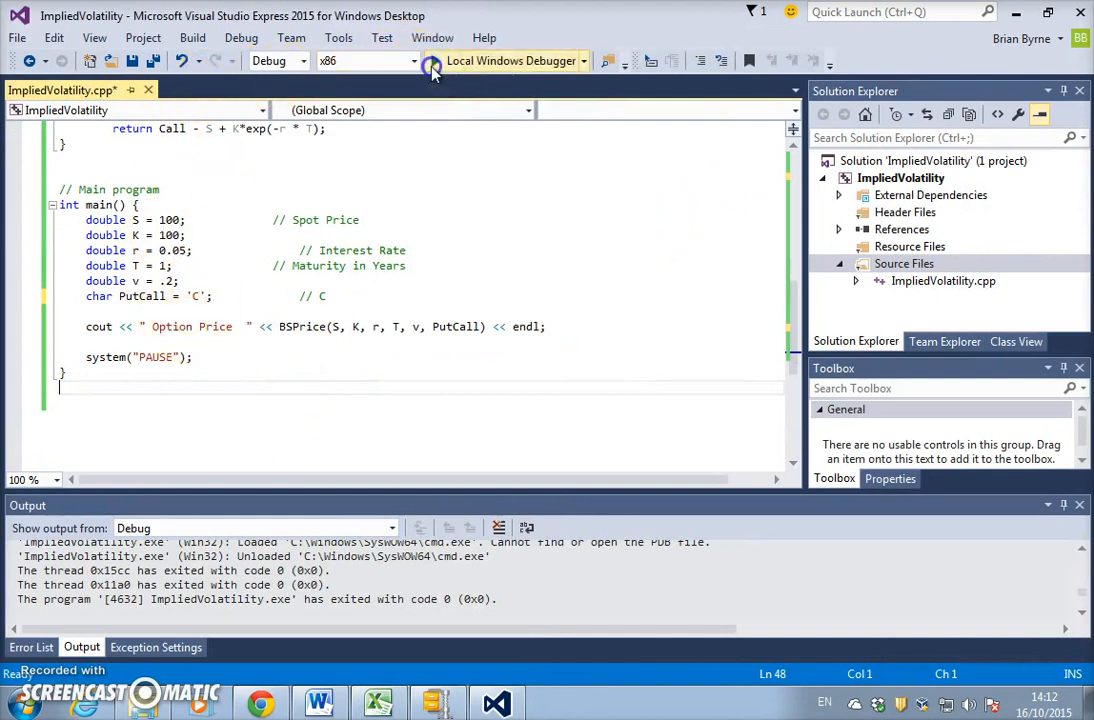
{"action": "left_click", "coordinate": [432, 60]}
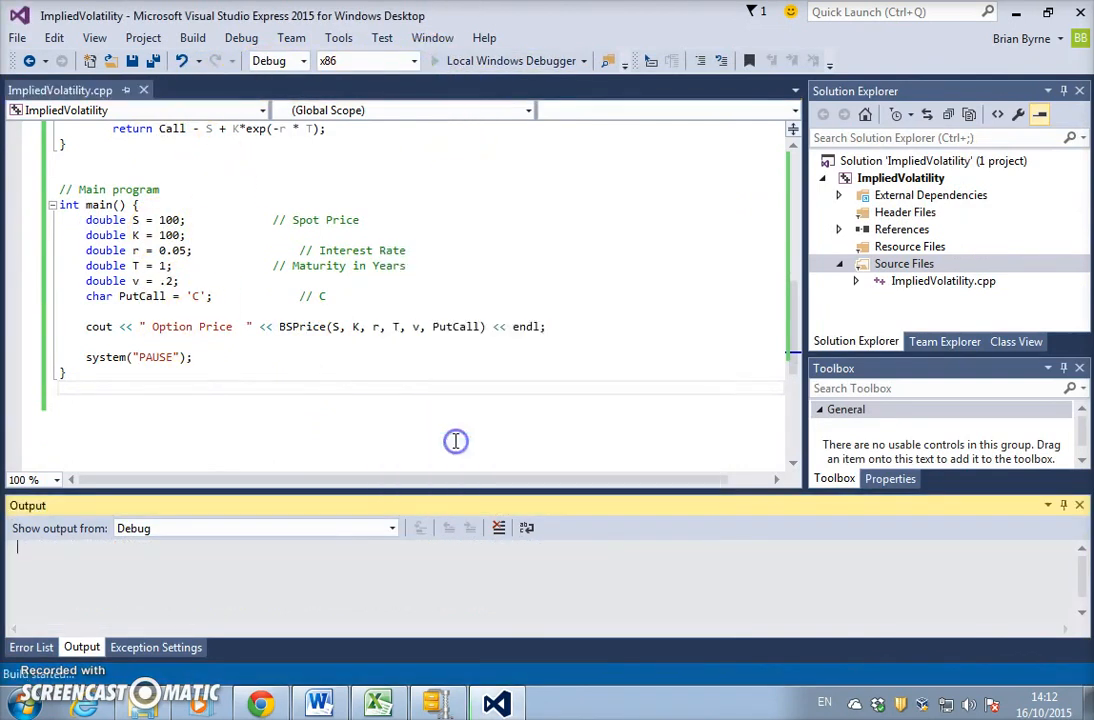
{"action": "key", "text": "F7"}
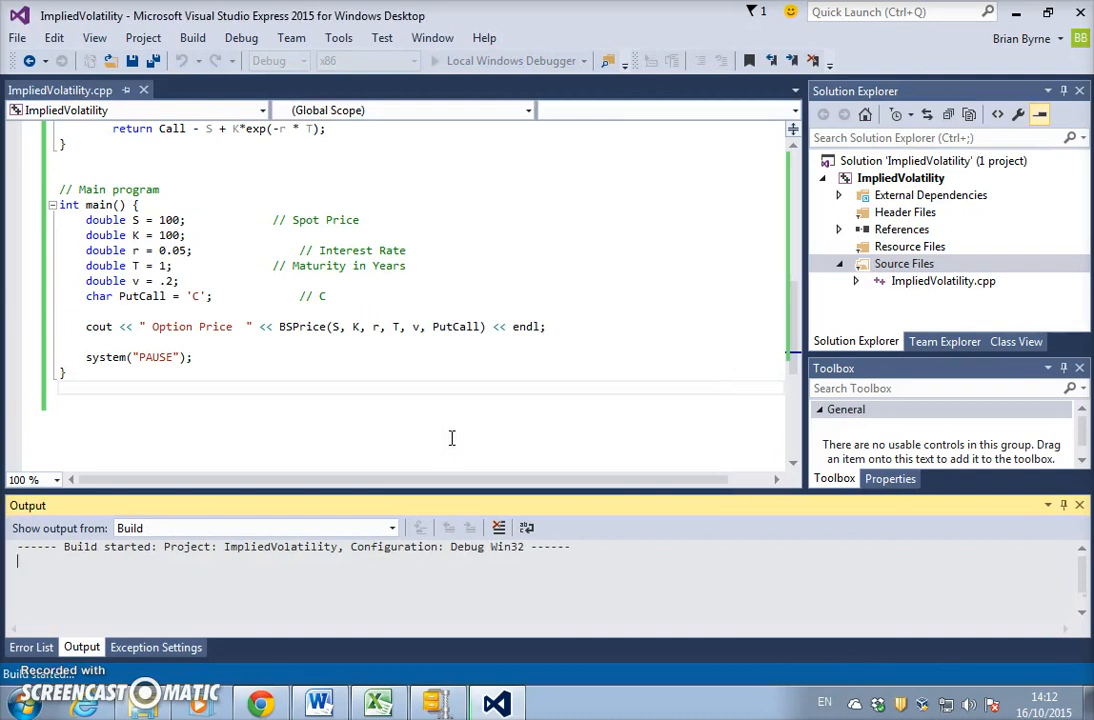
{"action": "key", "text": "F5"}
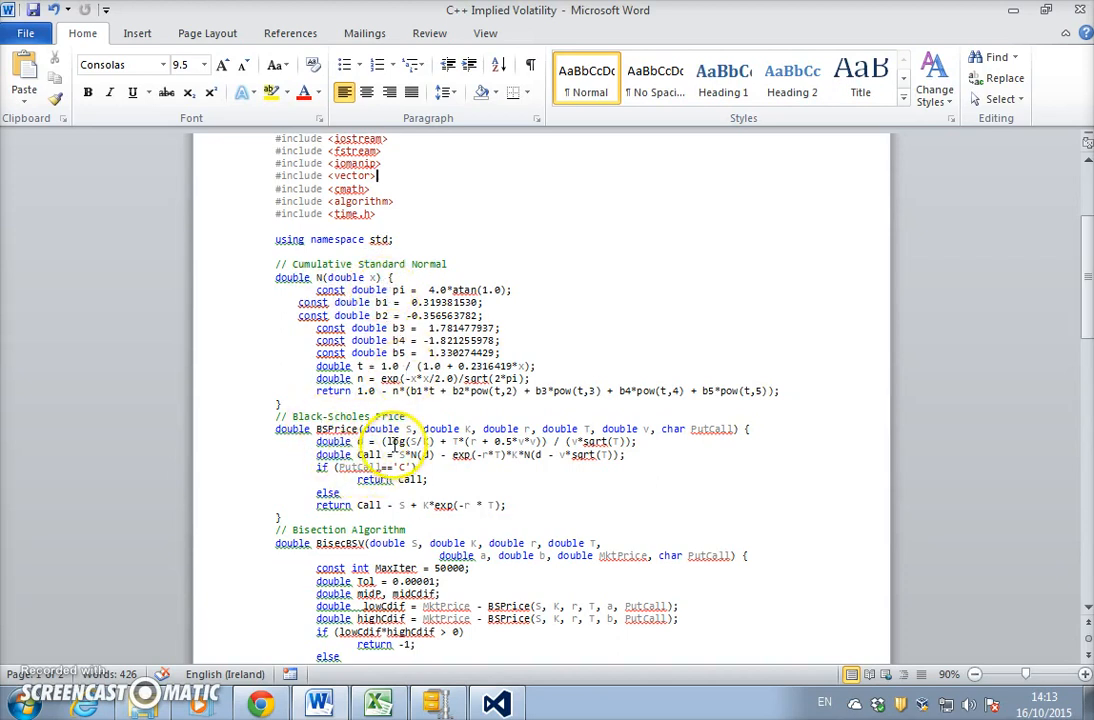
Scroll down the Word code document to the Bisection Algorithm function.
{"action": "scroll", "scroll_direction": "down", "scroll_amount": 3}
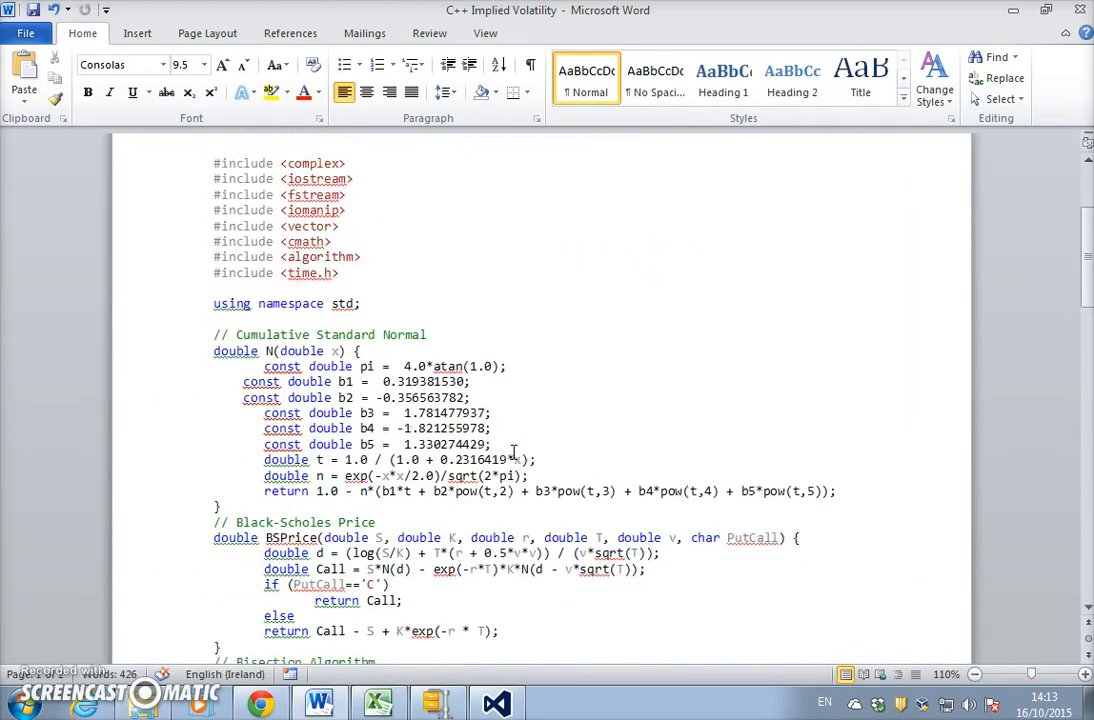
{"action": "scroll", "scroll_direction": "down", "scroll_amount": 3}
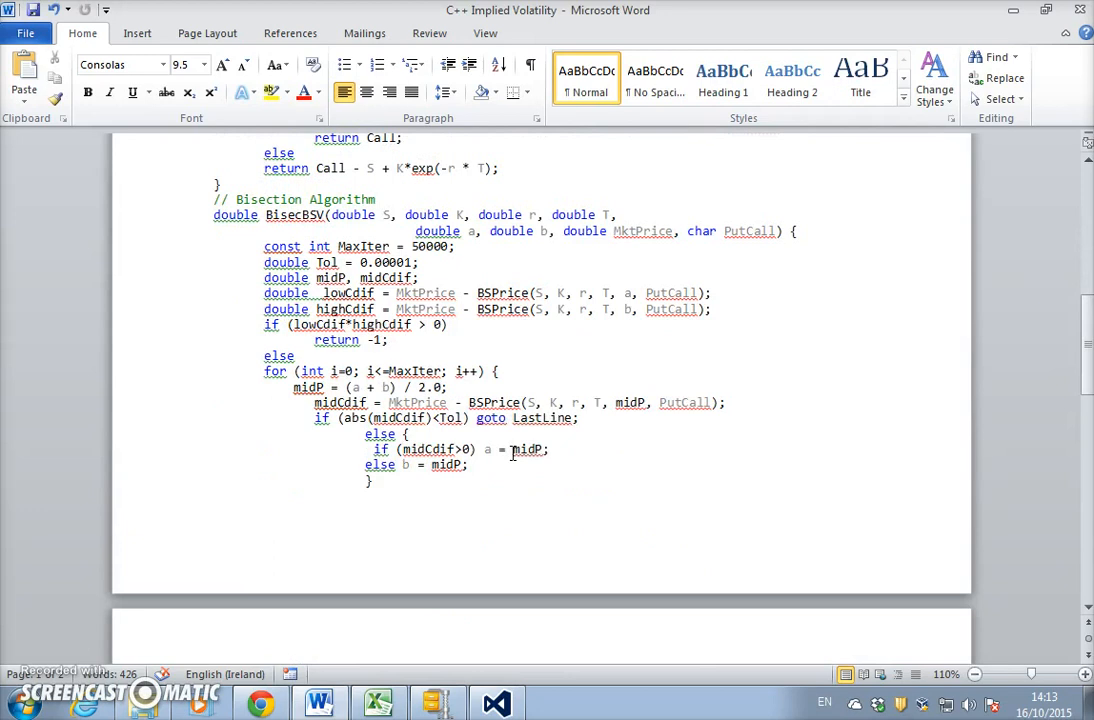
{"action": "scroll", "scroll_direction": "down", "scroll_amount": 3}
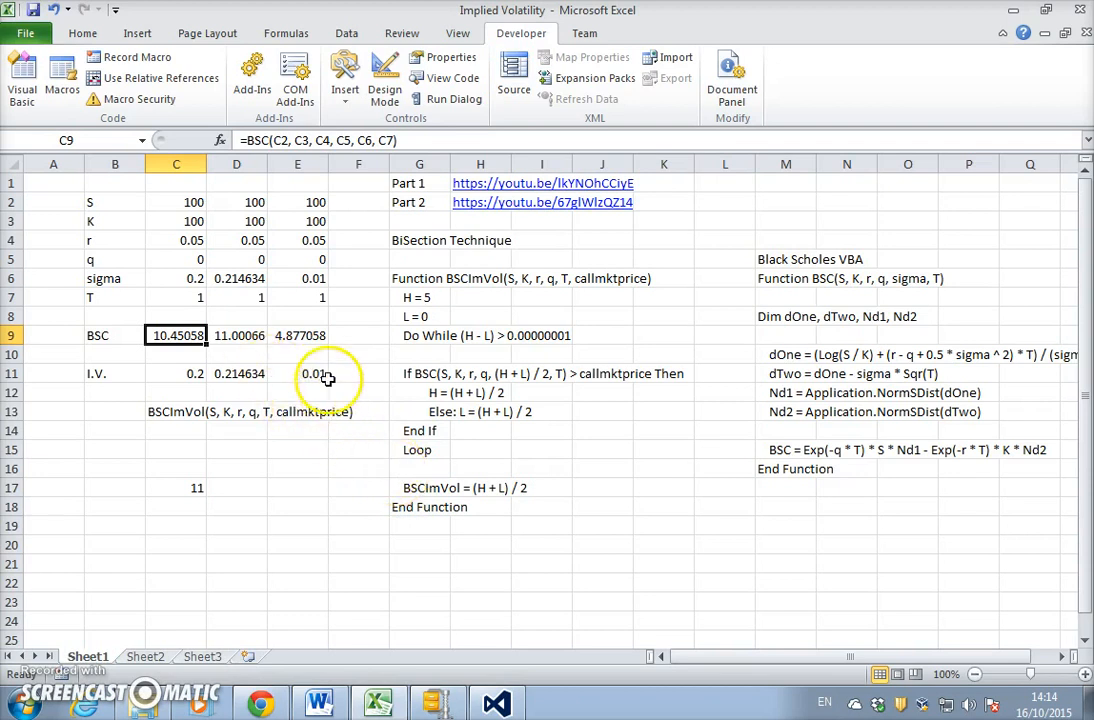
{"action": "type", "text": "11"}
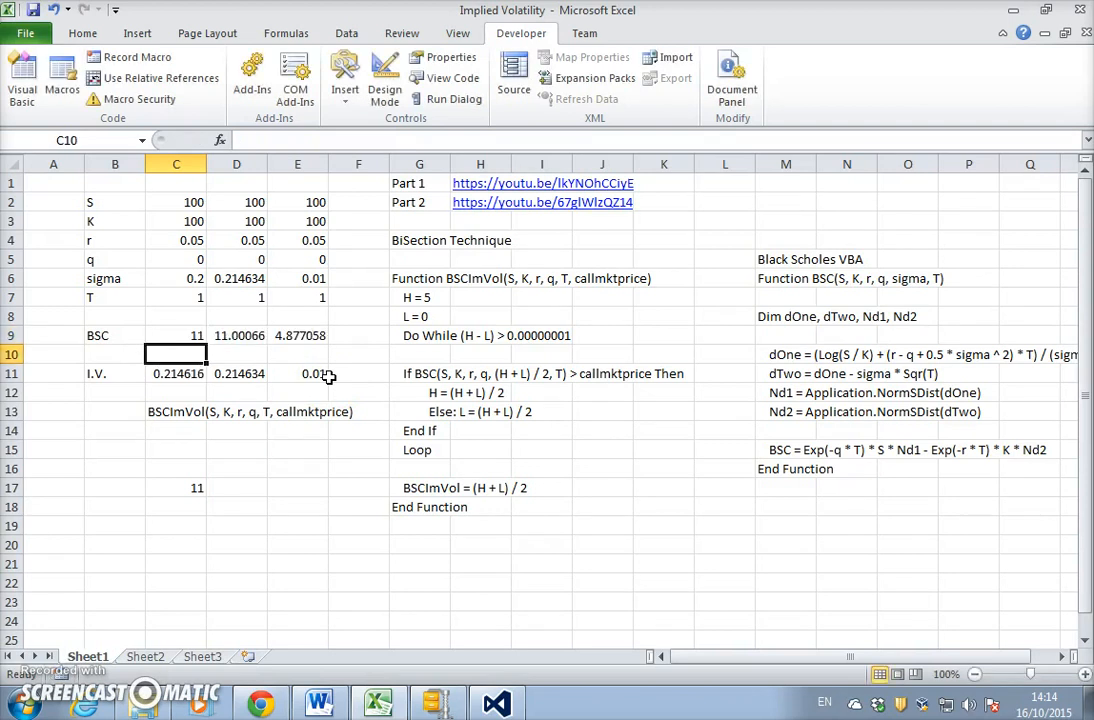
{"action": "left_click", "coordinate": [176, 374]}
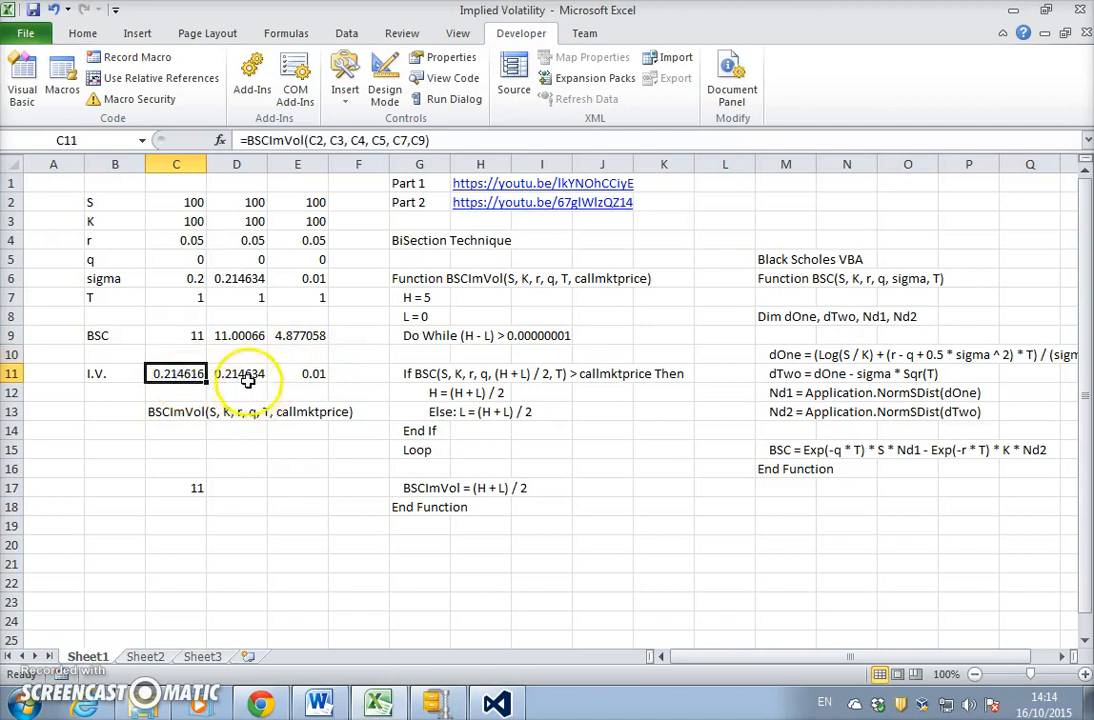
{"action": "left_click", "coordinate": [176, 336]}
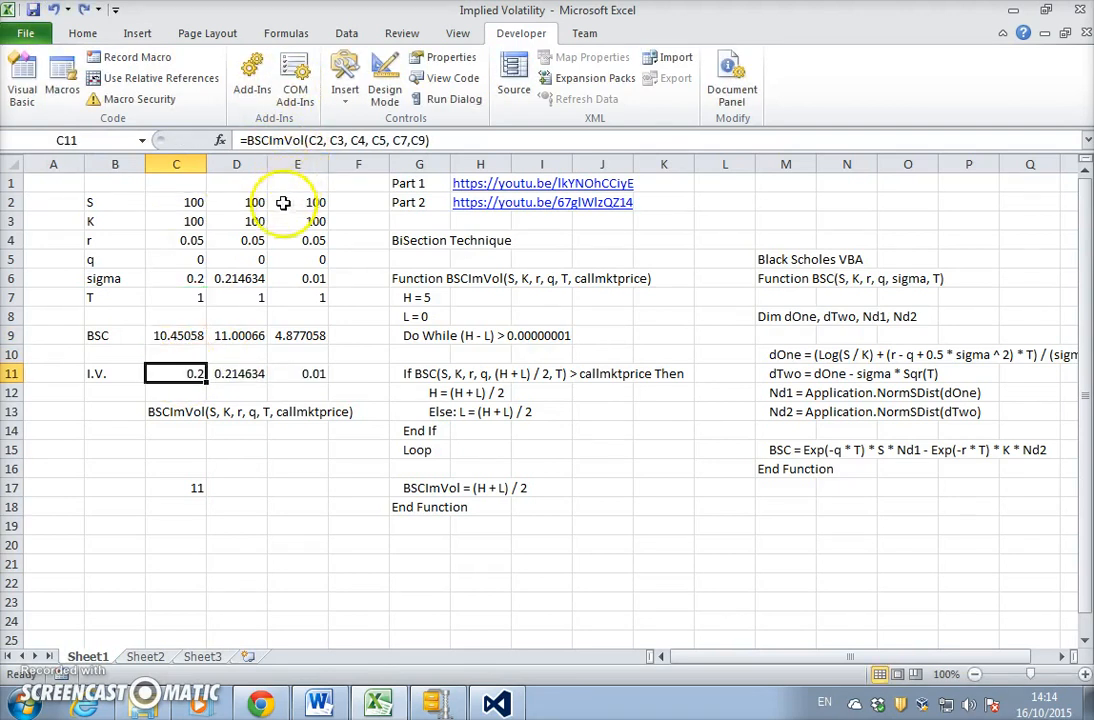
{"action": "mouse_move", "coordinate": [180, 248]}
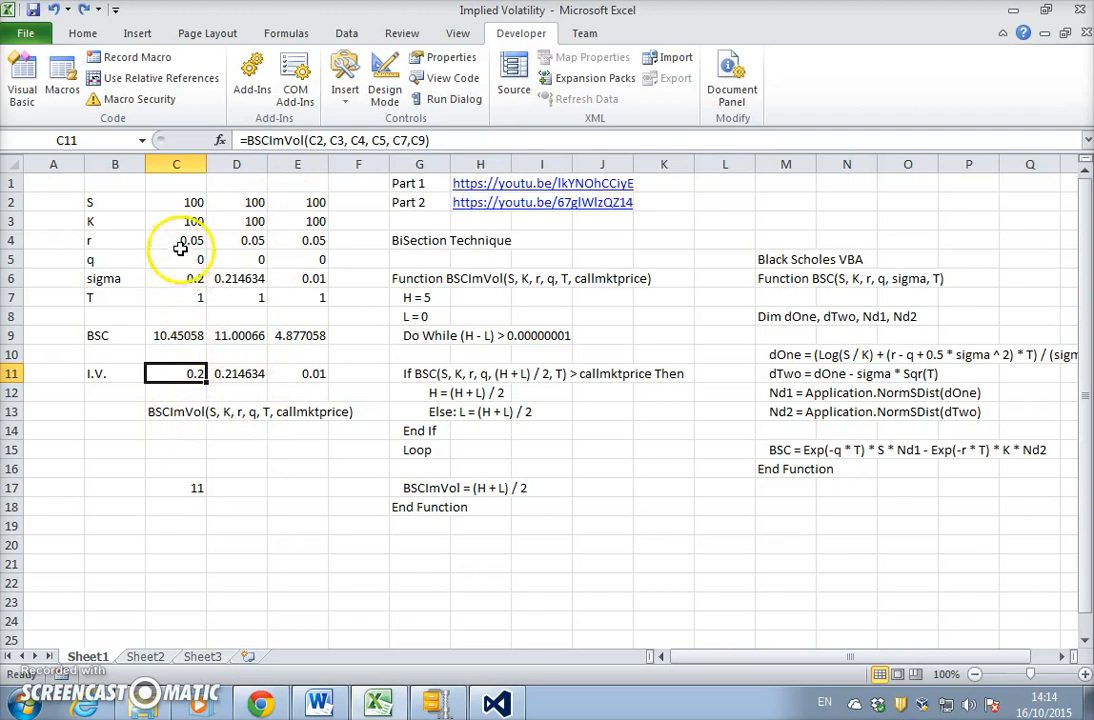
{"action": "left_click", "coordinate": [114, 374]}
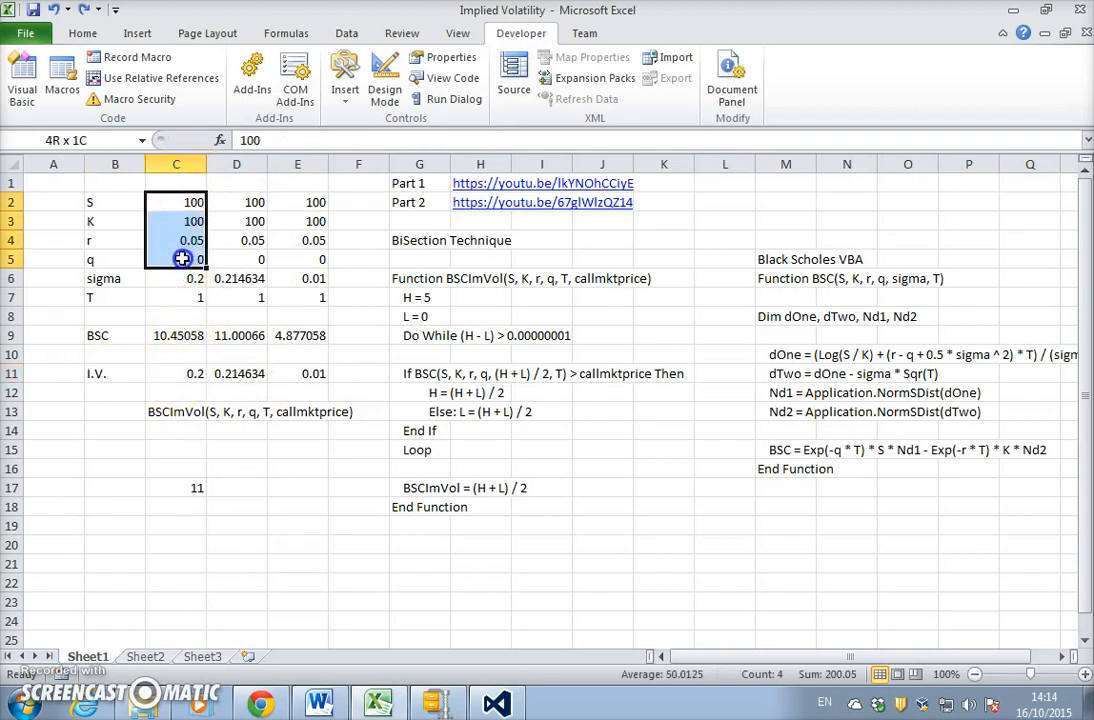
{"action": "left_click", "coordinate": [176, 296]}
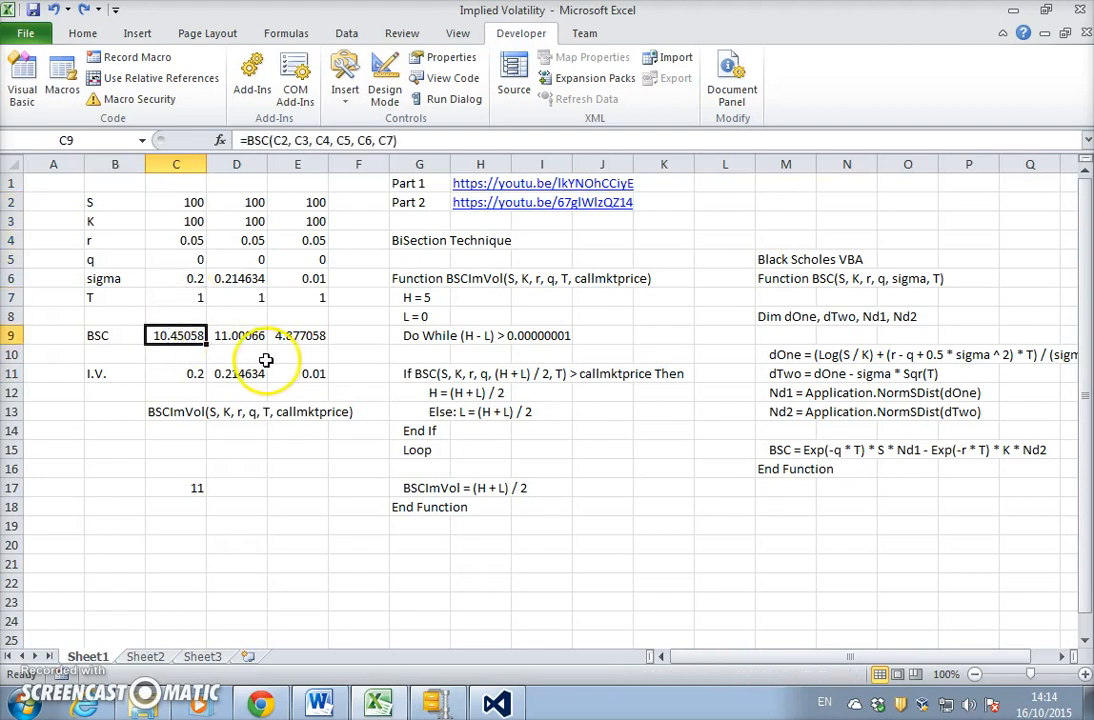
{"action": "left_click", "coordinate": [176, 374]}
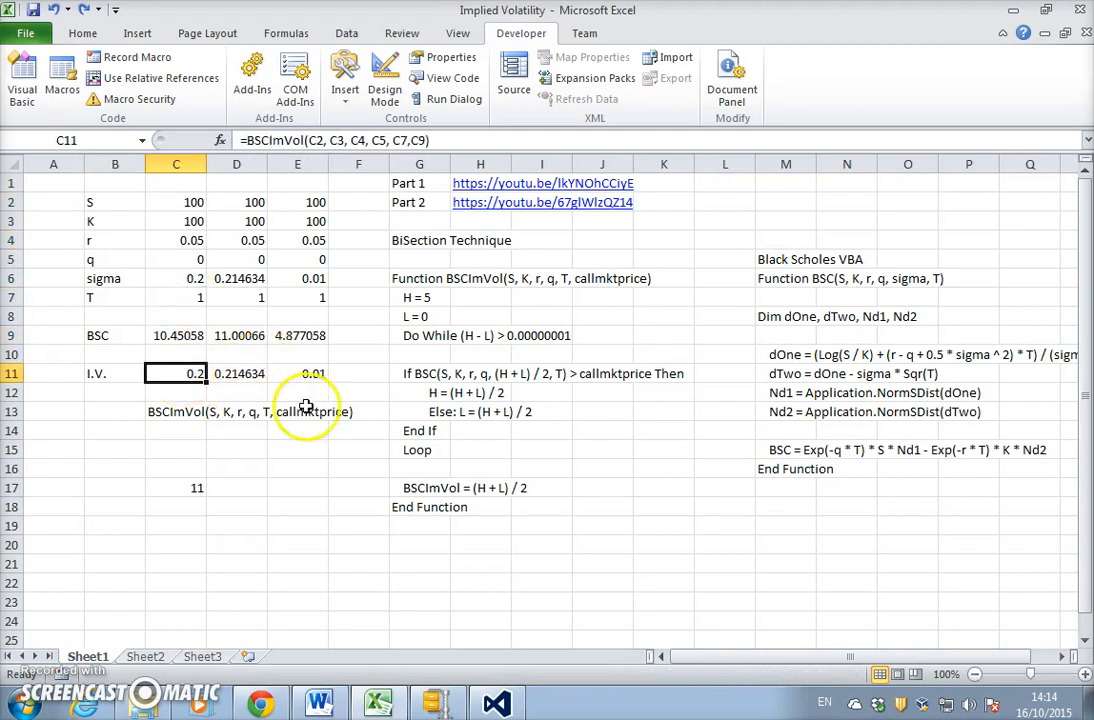
{"action": "left_click", "coordinate": [176, 336]}
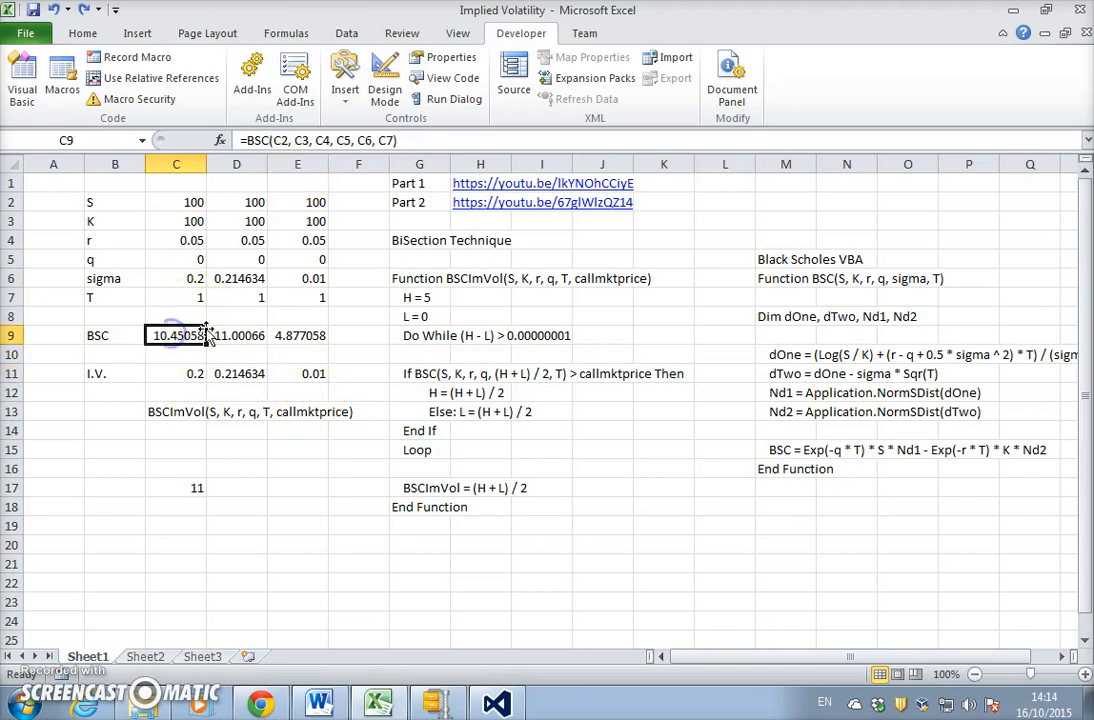
{"action": "type", "text": "11"}
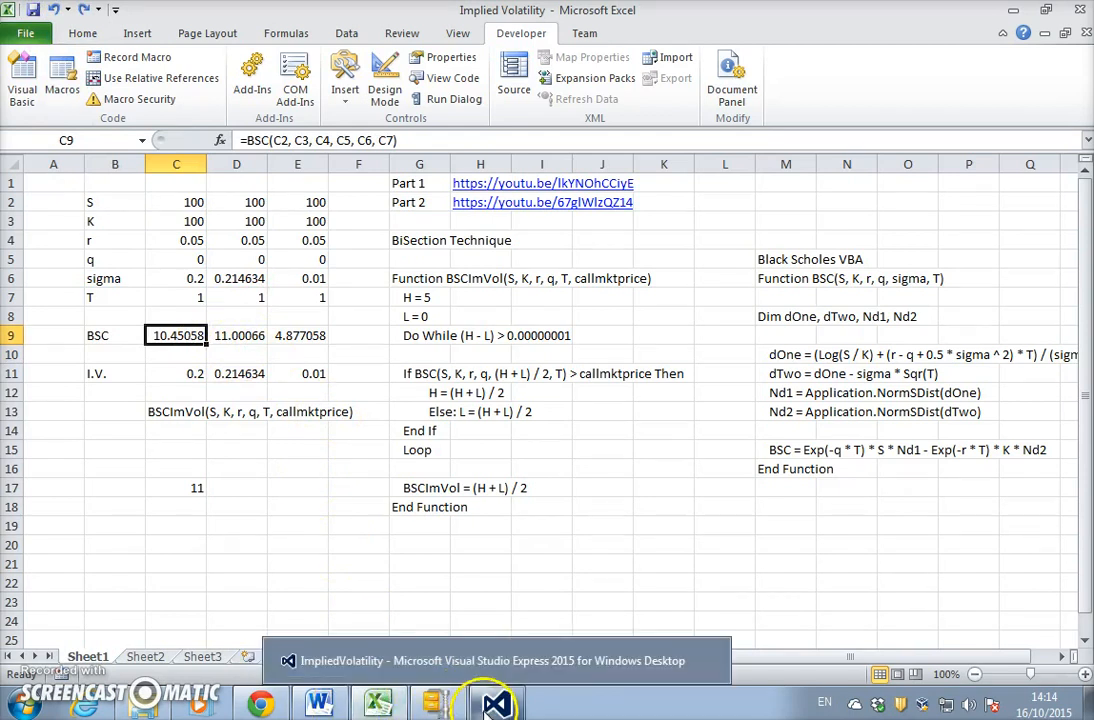
Switch to the Word document holding the C++ code and scroll through it for copying.
{"action": "left_click", "coordinate": [480, 700]}
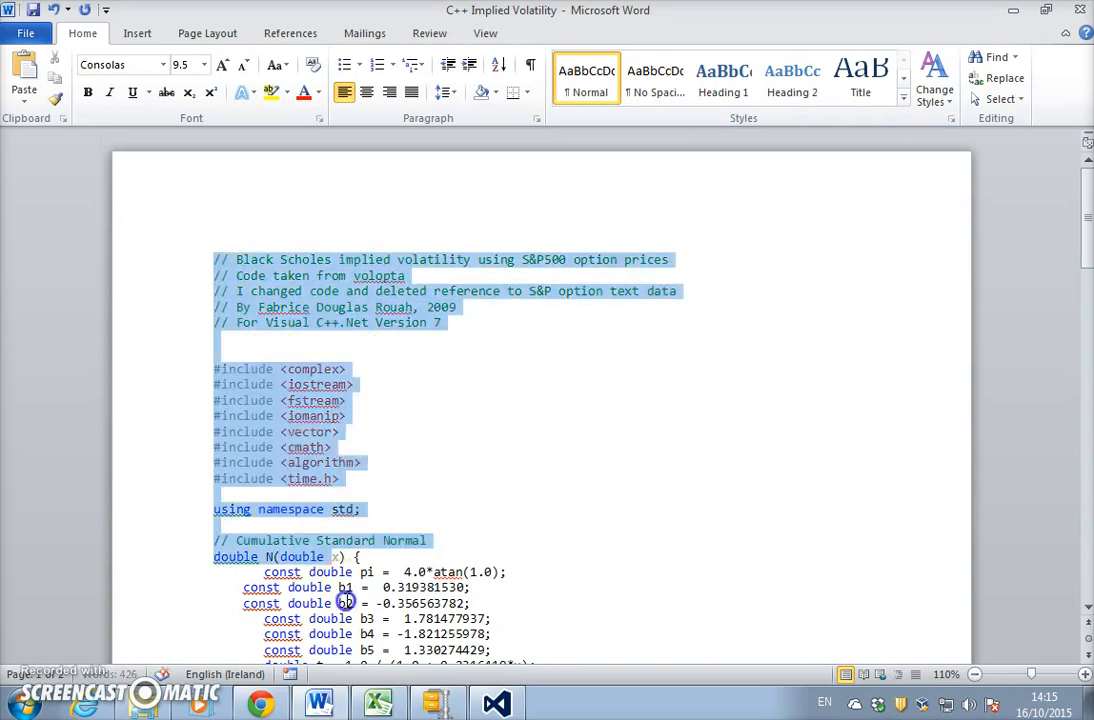
{"action": "scroll", "scroll_direction": "down", "scroll_amount": 3}
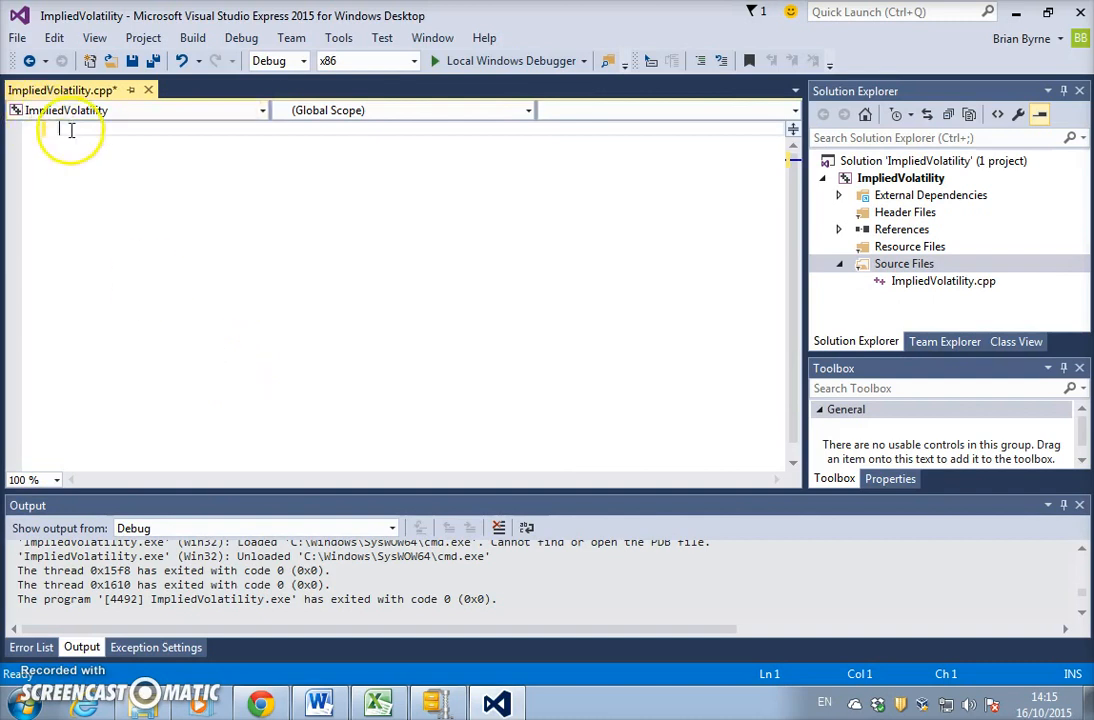
Paste the copied code into ImpliedVolatility.cpp and scroll through the bisection algorithm and main().
{"action": "right_click", "coordinate": [70, 130]}
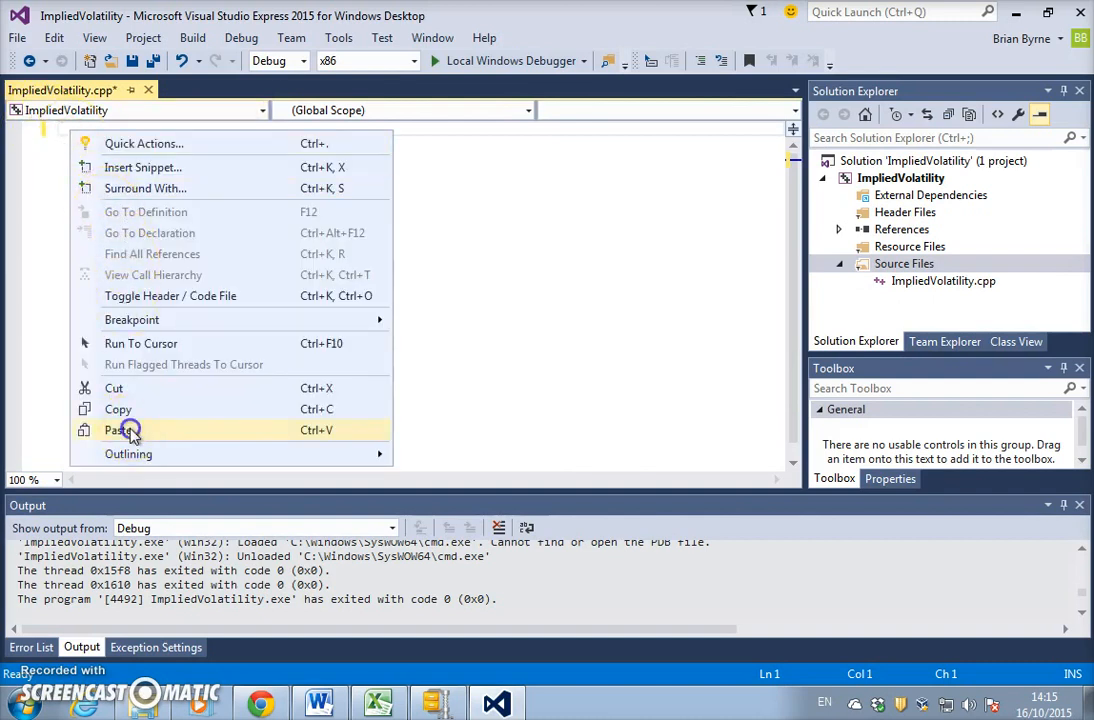
{"action": "left_click", "coordinate": [116, 428]}
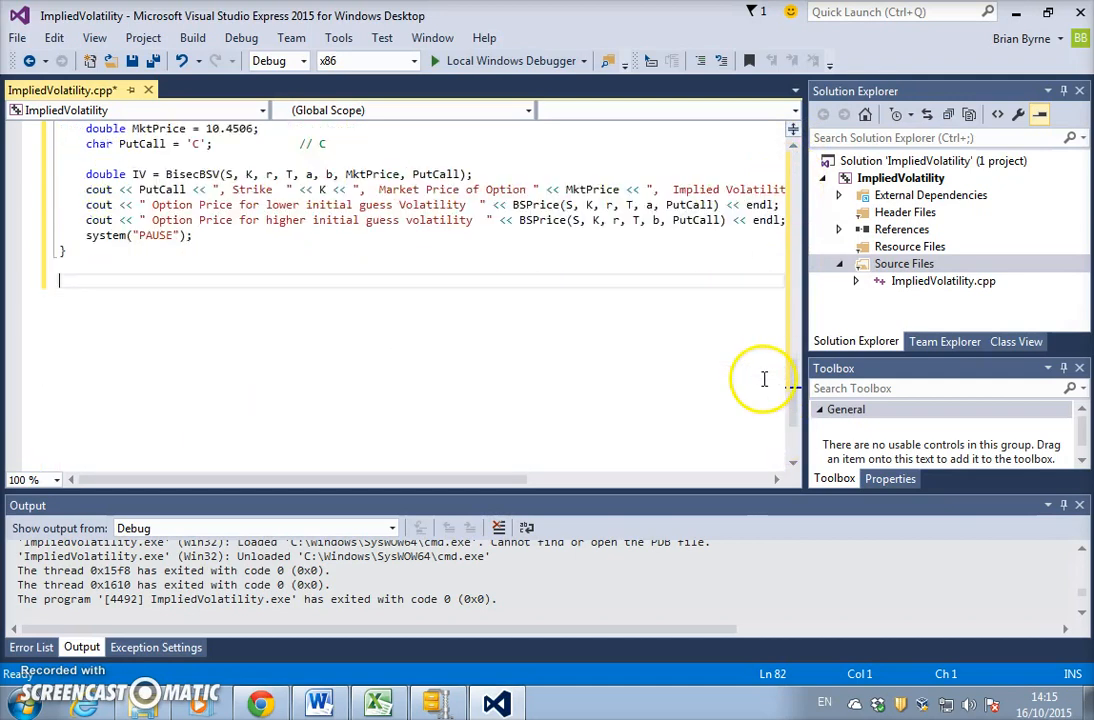
{"action": "scroll", "scroll_direction": "up", "scroll_amount": 3}
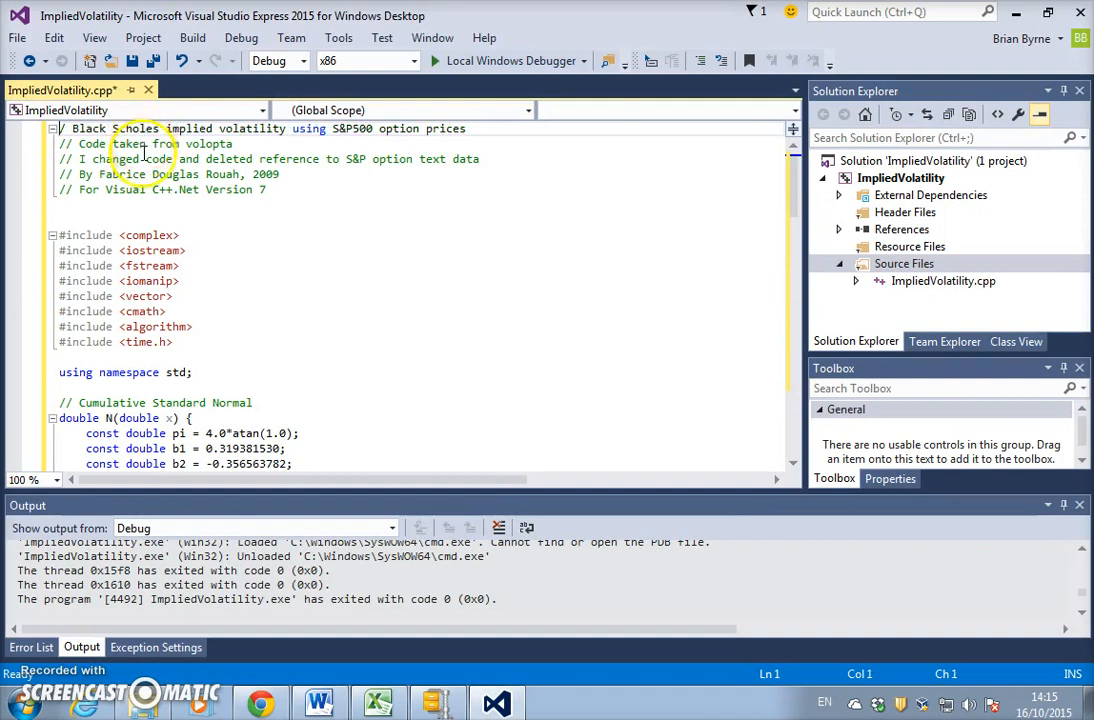
{"action": "mouse_move", "coordinate": [170, 372]}
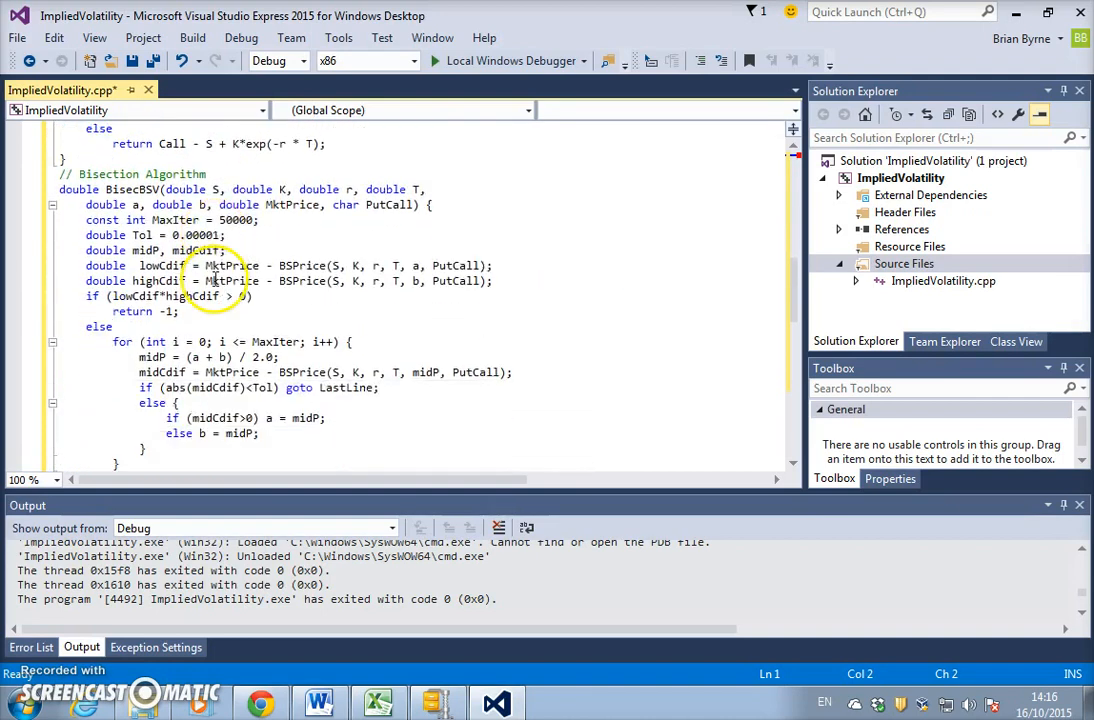
{"action": "scroll", "scroll_direction": "down", "scroll_amount": 3}
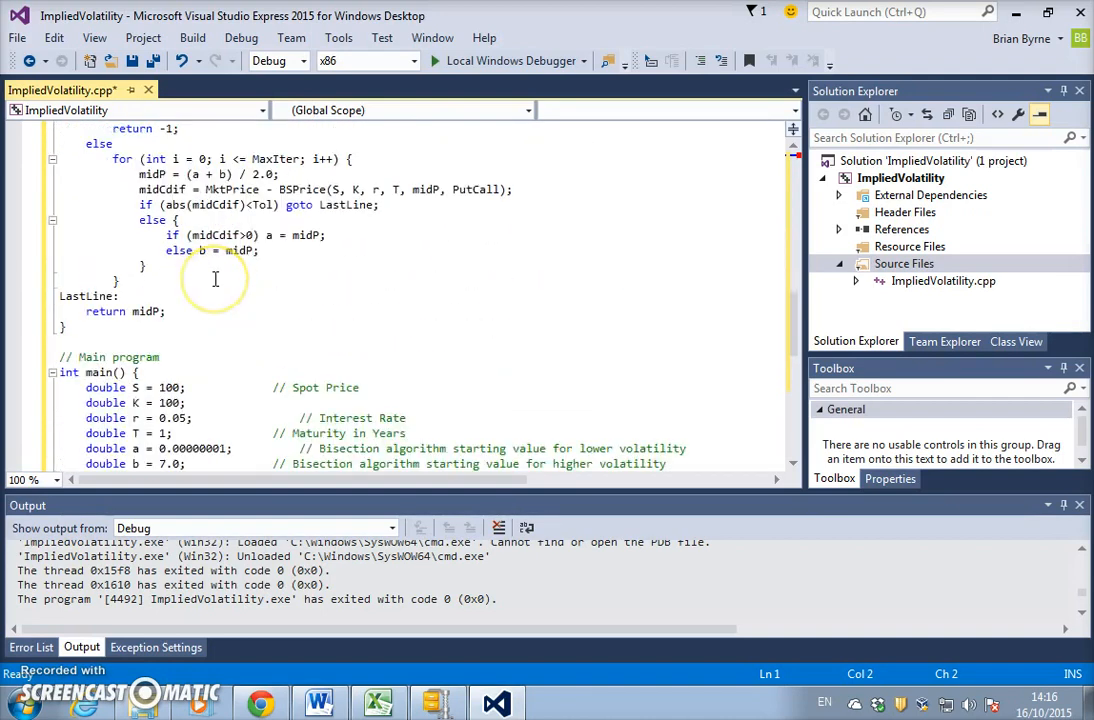
{"action": "scroll", "scroll_direction": "down", "scroll_amount": 3}
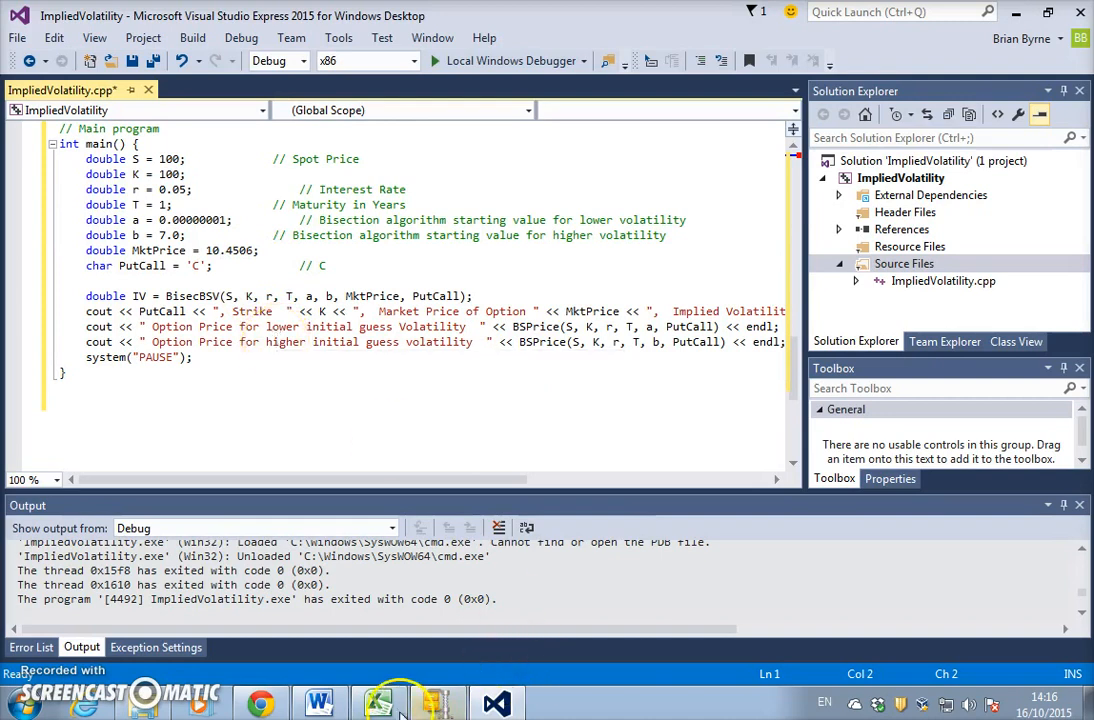
Check the option price in Excel cell C9, then return to the C++ main program to edit MktPrice.
{"action": "left_click", "coordinate": [392, 700]}
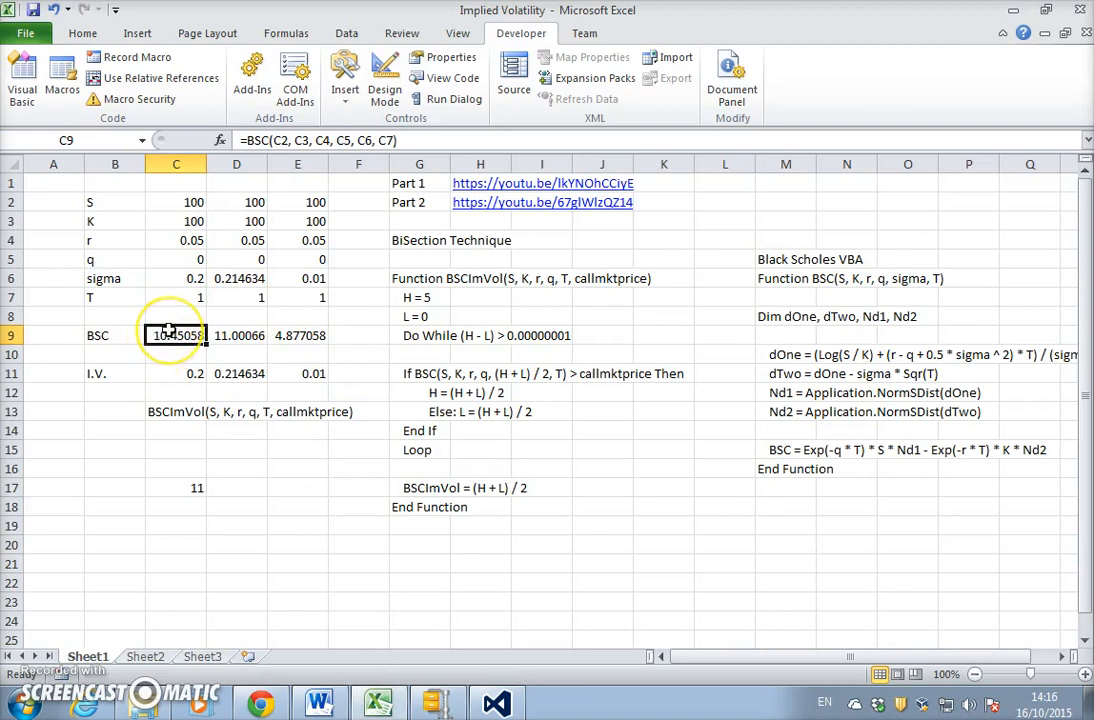
{"action": "type", "text": "11"}
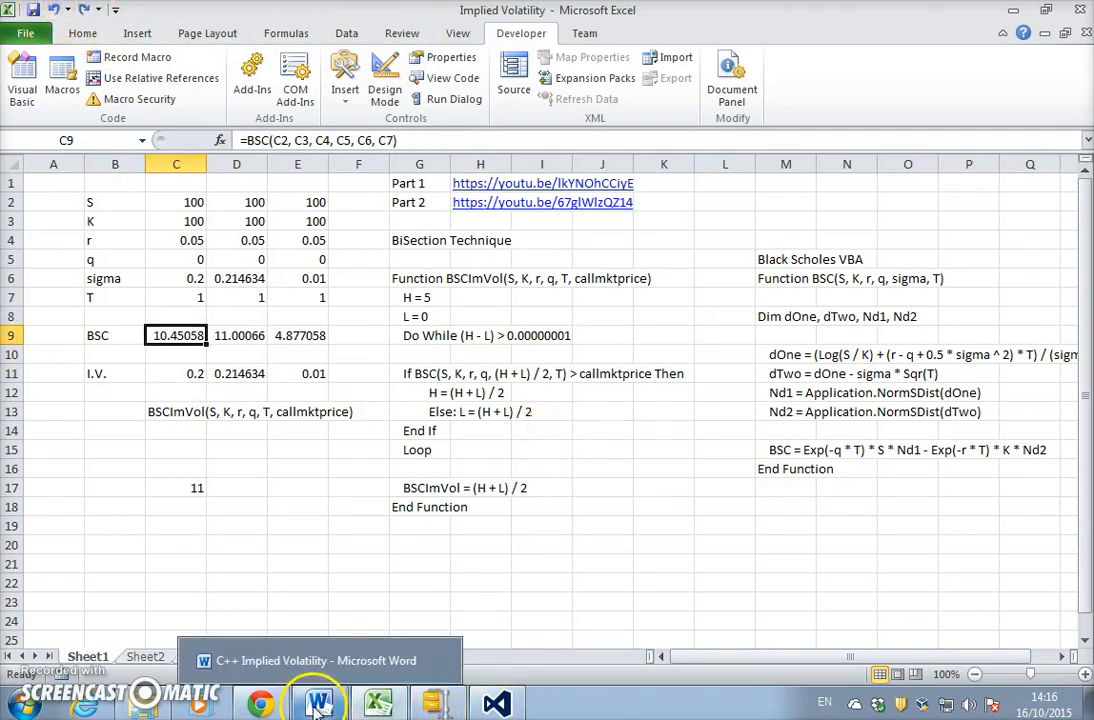
{"action": "left_click", "coordinate": [496, 702]}
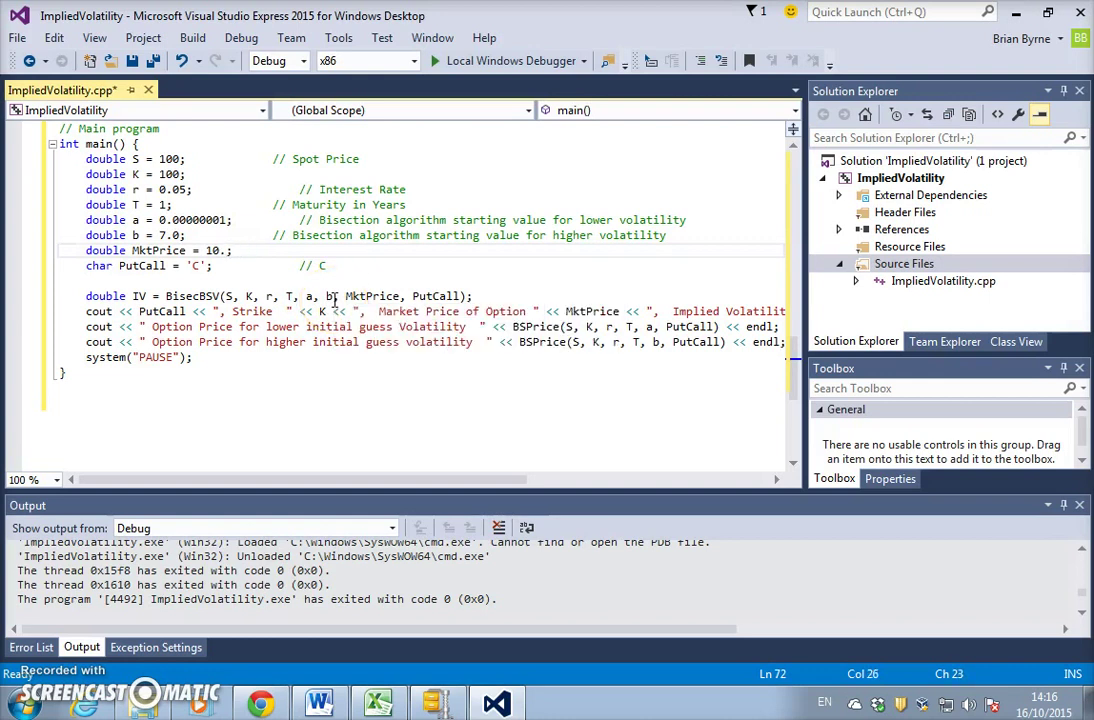
Set MktPrice to 11 in main() for the implied volatility run.
{"action": "type", "text": "11"}
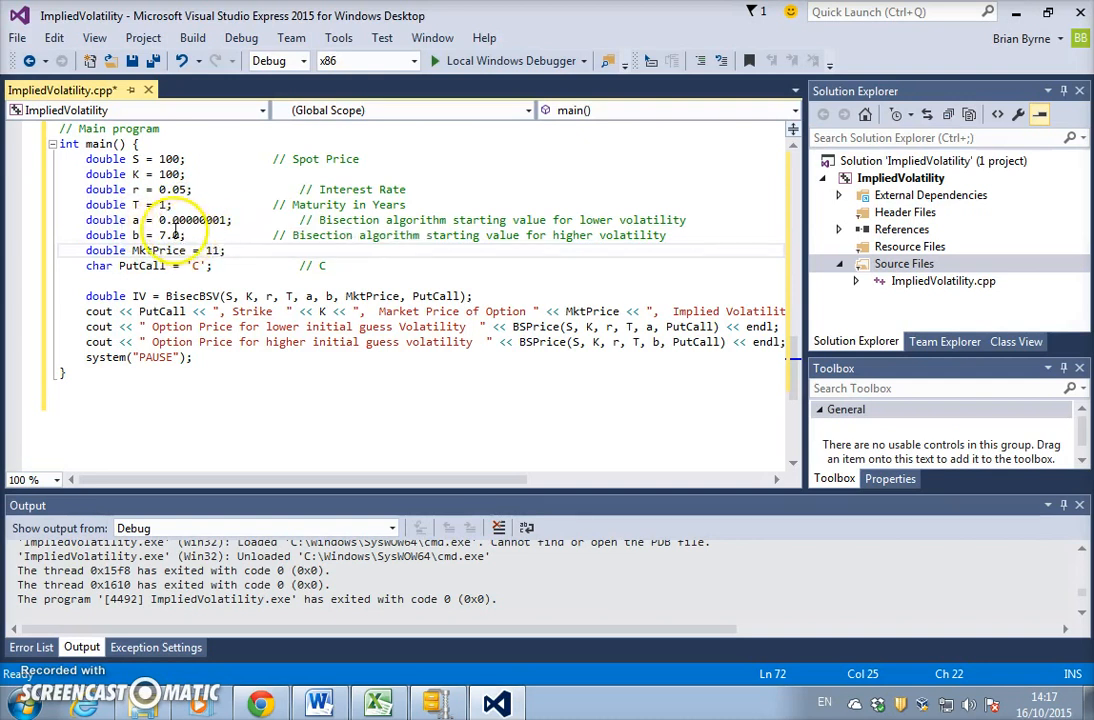
{"action": "mouse_move", "coordinate": [212, 218]}
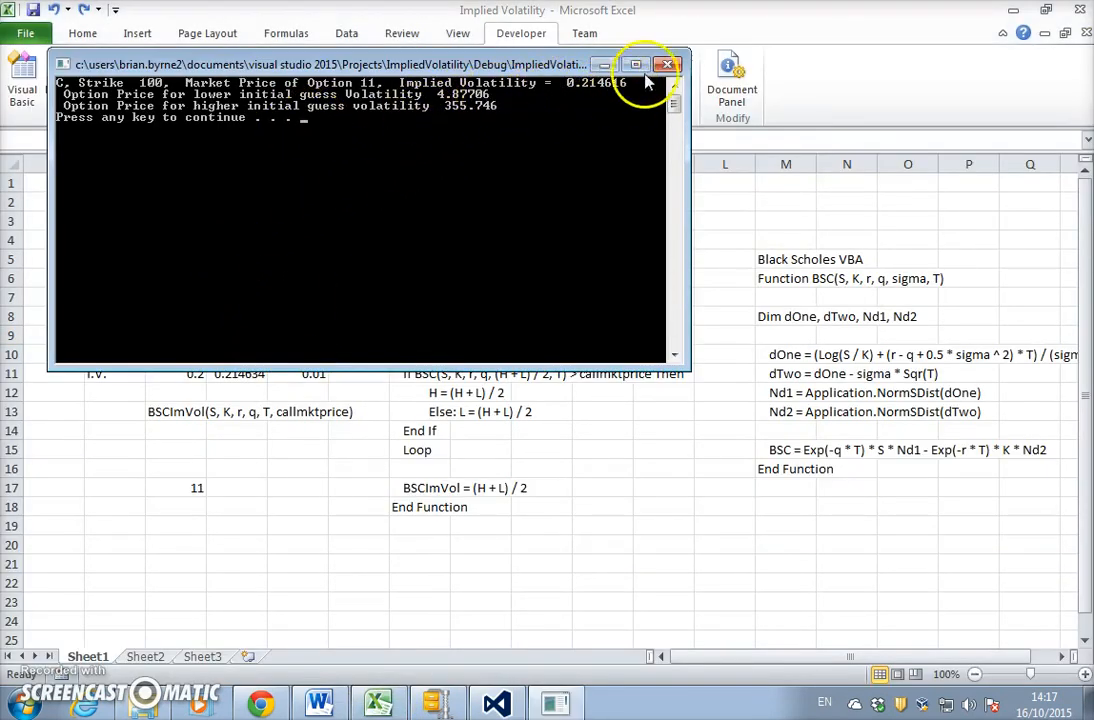
Close the console, set Excel's C9 option price to 11 to get implied volatility 0.214616, then return to Visual Studio.
{"action": "left_click", "coordinate": [664, 64]}
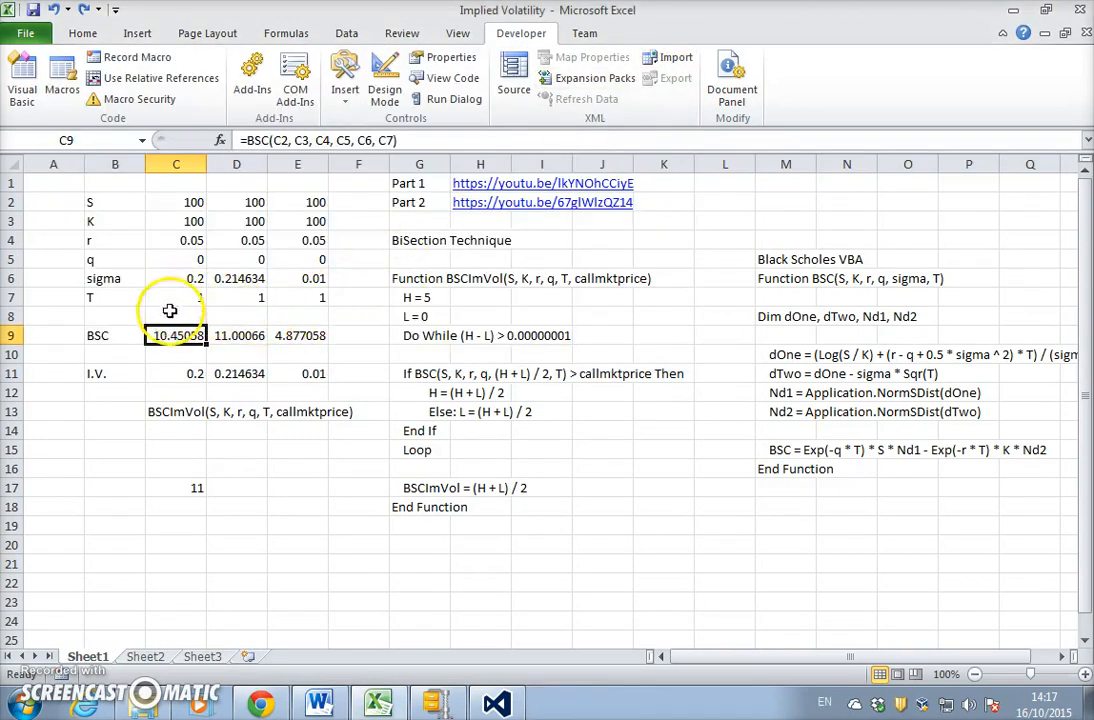
{"action": "type", "text": "11"}
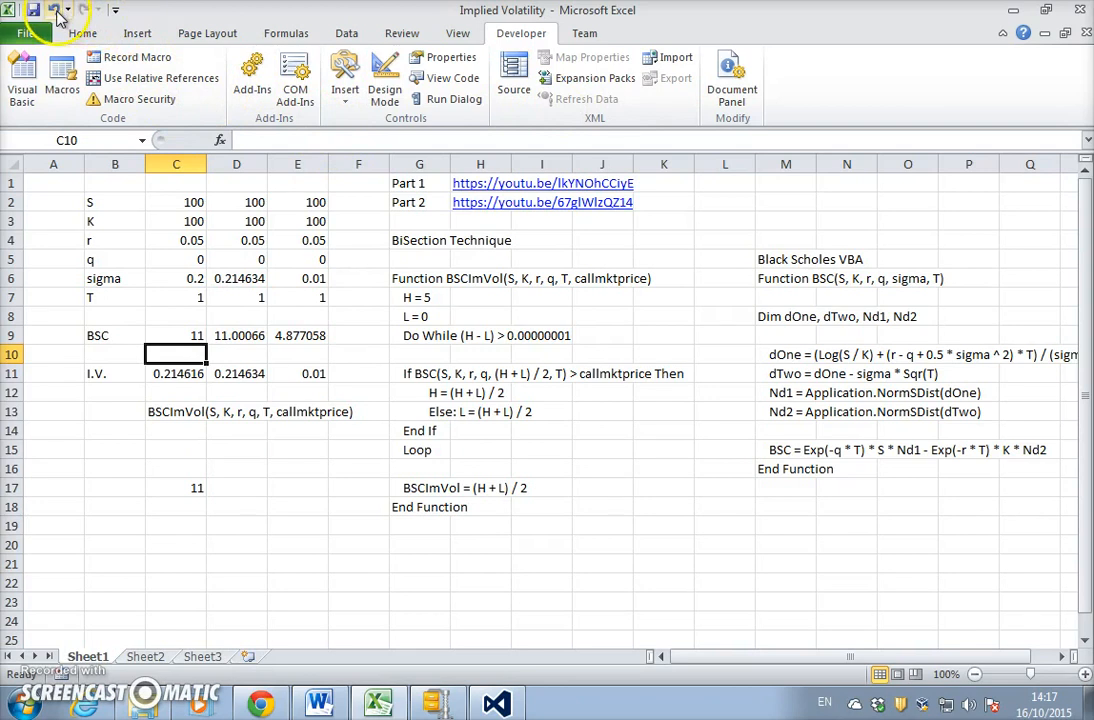
{"action": "left_click", "coordinate": [492, 702]}
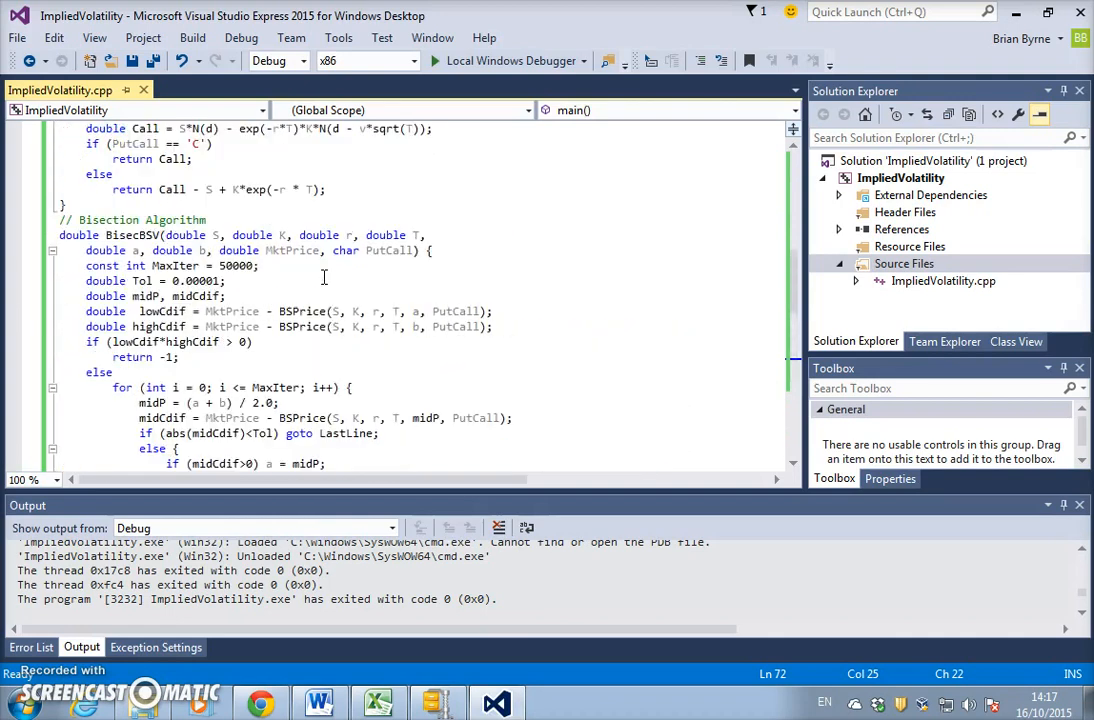
{"action": "scroll", "scroll_direction": "down", "scroll_amount": 3}
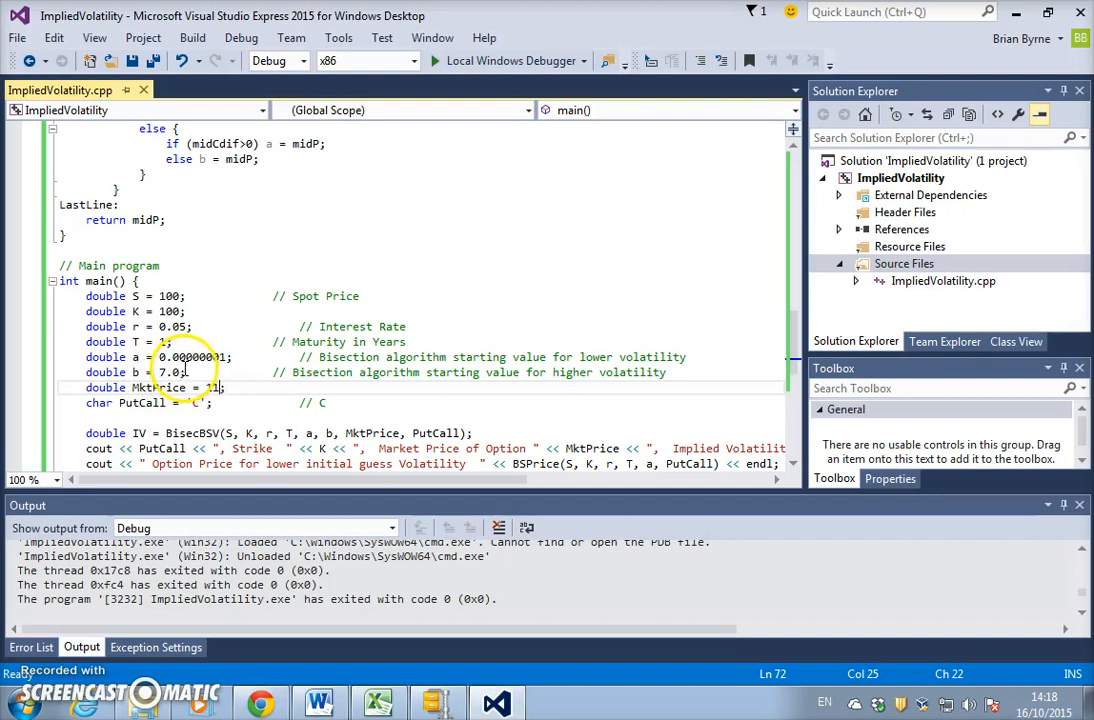
{"action": "mouse_move", "coordinate": [168, 374]}
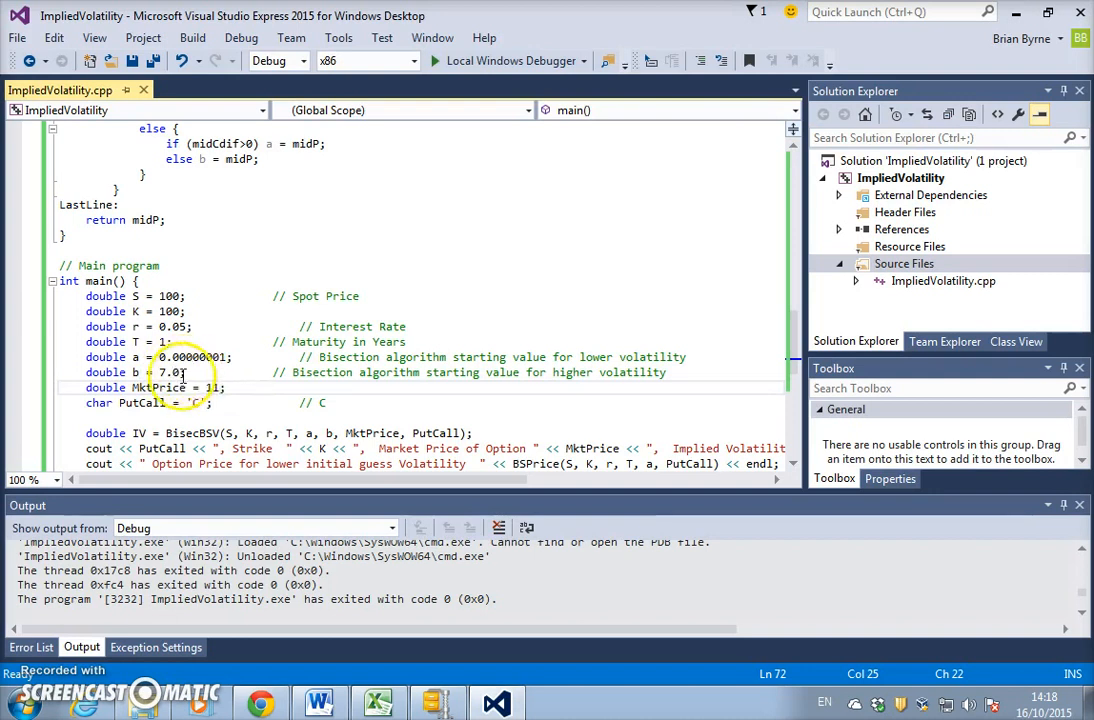
{"action": "mouse_move", "coordinate": [180, 374]}
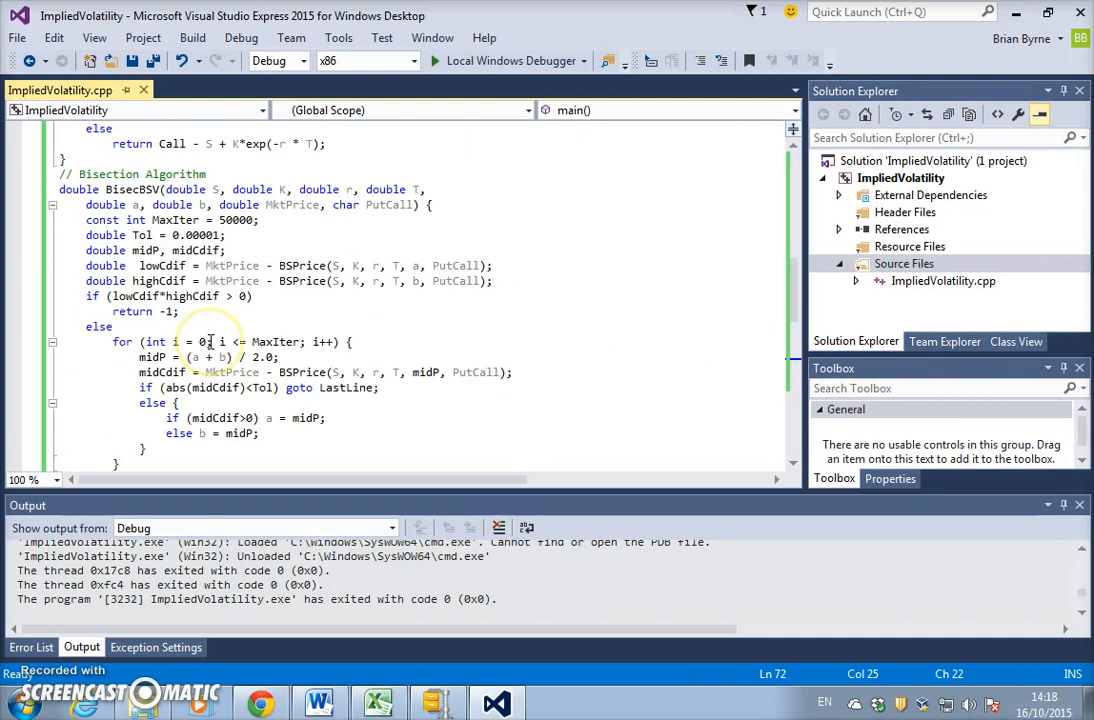
{"action": "mouse_move", "coordinate": [220, 316]}
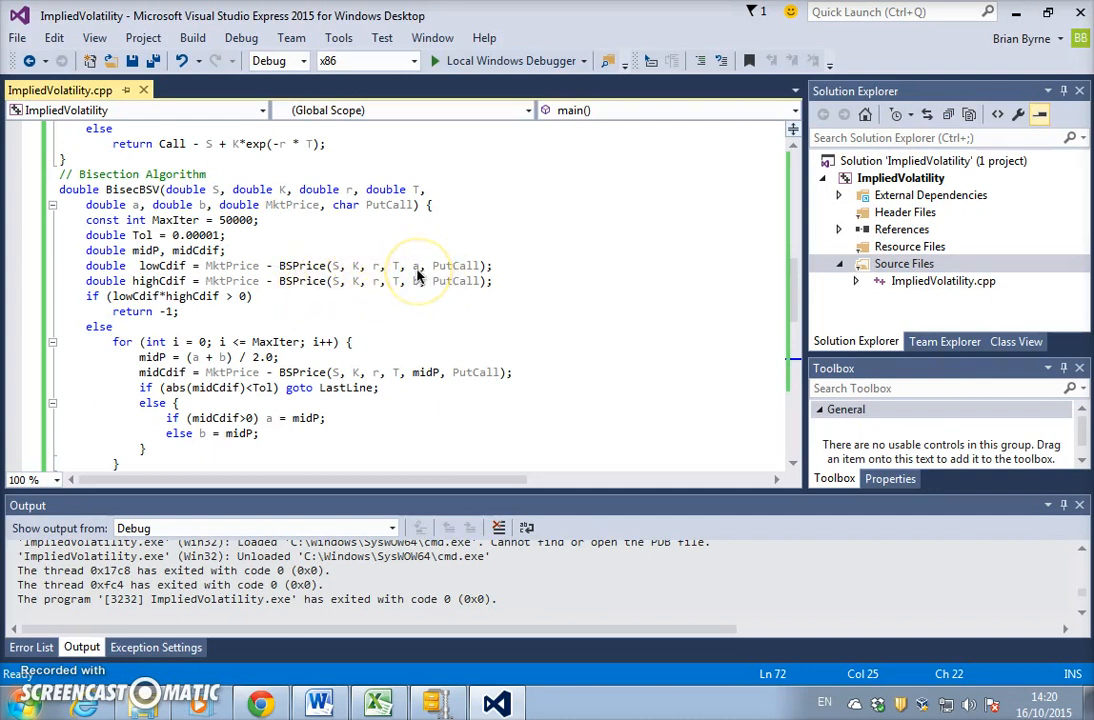
{"action": "scroll", "scroll_direction": "down", "scroll_amount": 3}
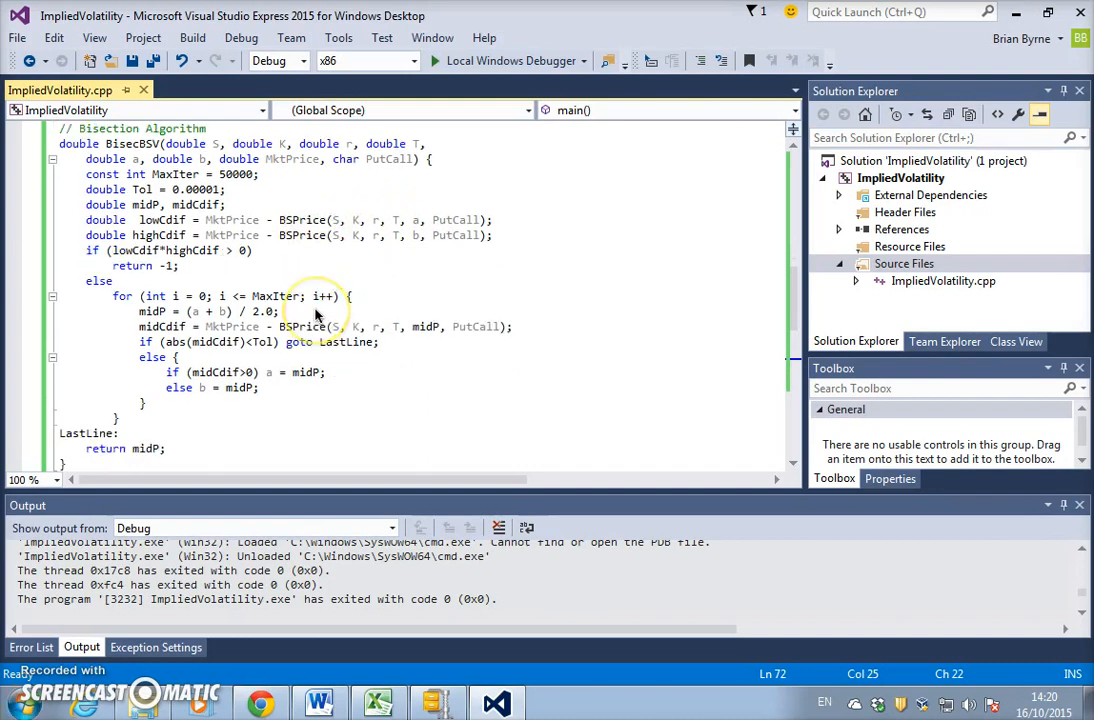
{"action": "scroll", "scroll_direction": "down", "scroll_amount": 3}
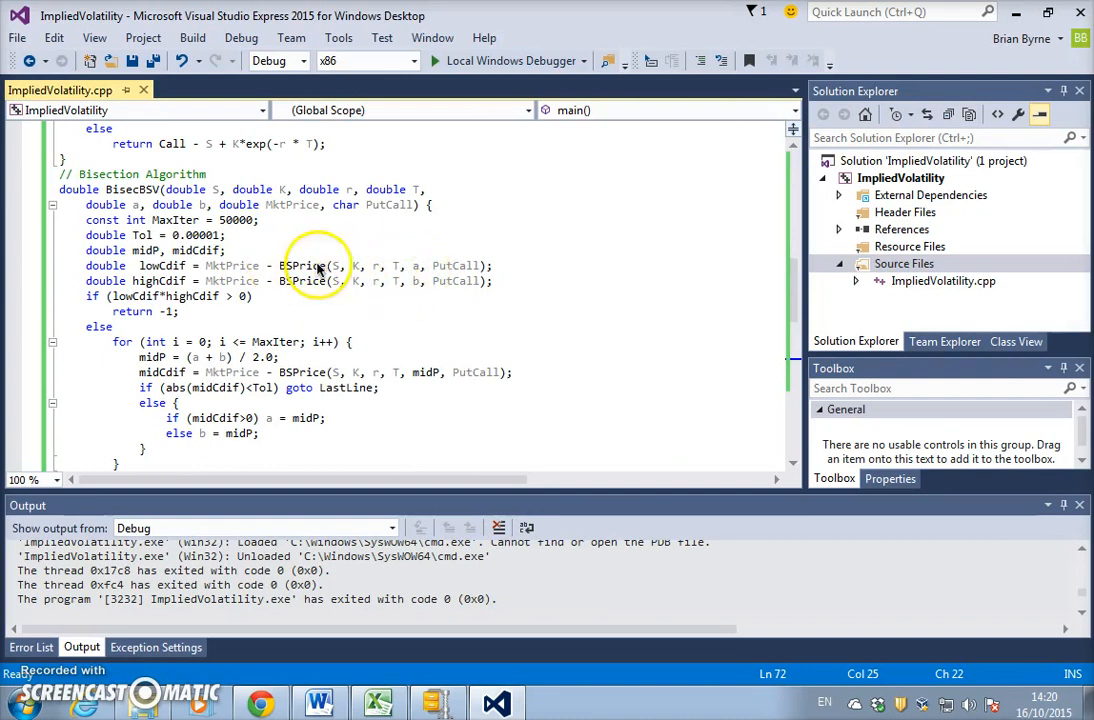
{"action": "mouse_move", "coordinate": [324, 276]}
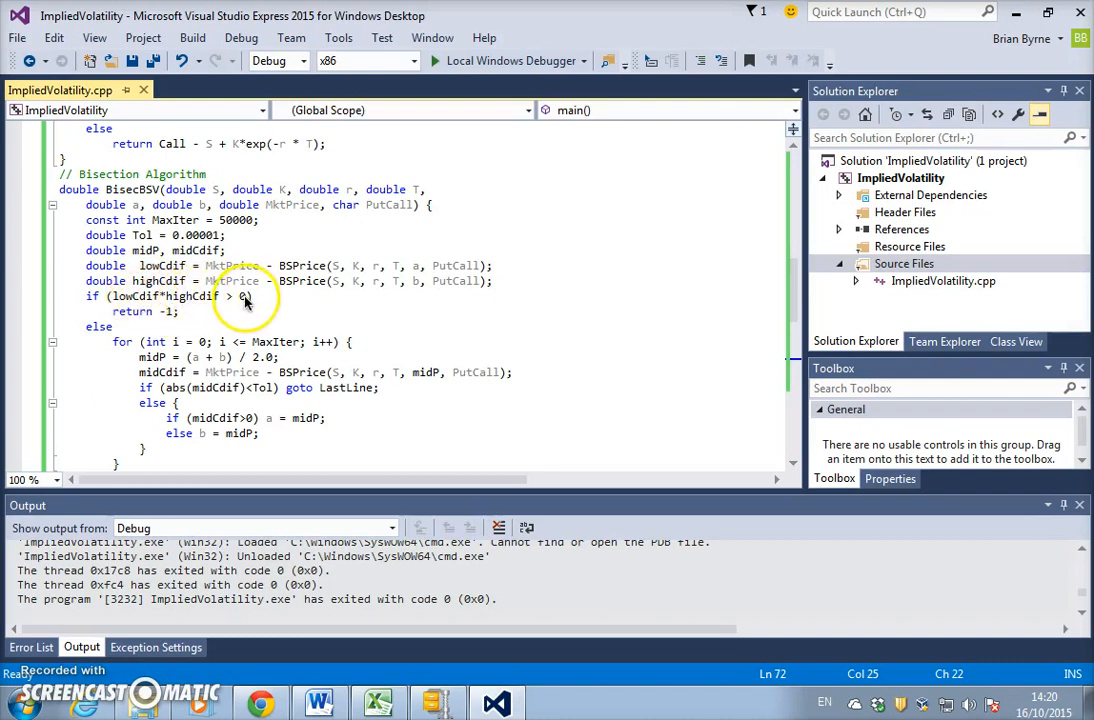
{"action": "mouse_move", "coordinate": [184, 320]}
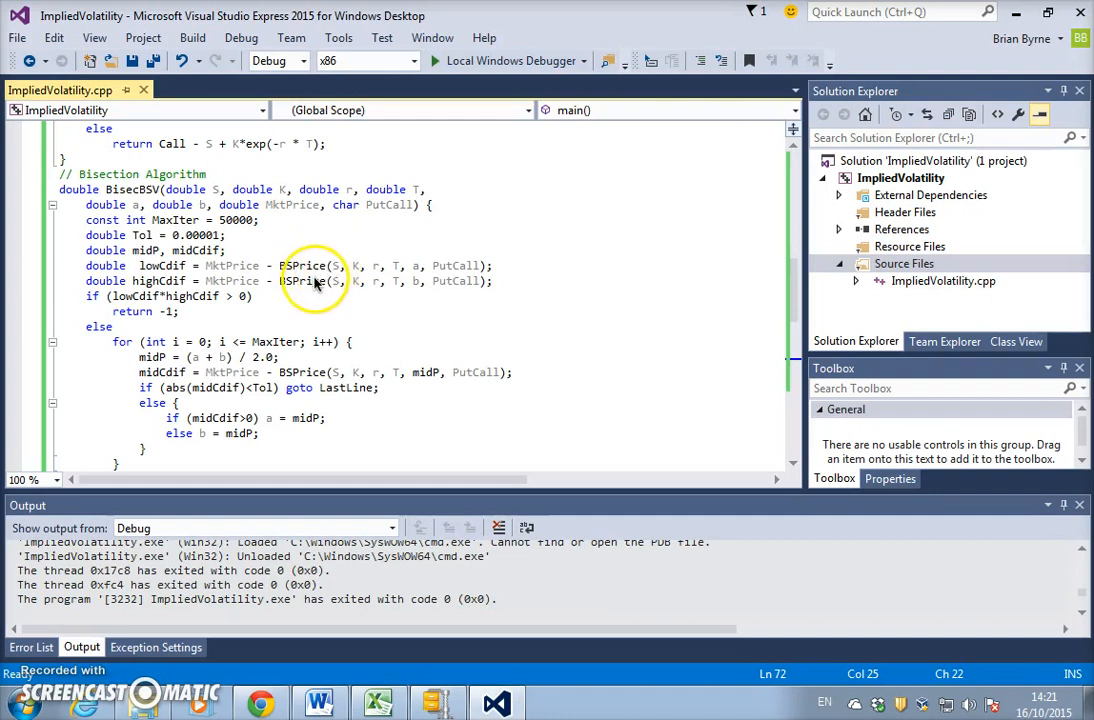
{"action": "scroll", "scroll_direction": "down", "scroll_amount": 3}
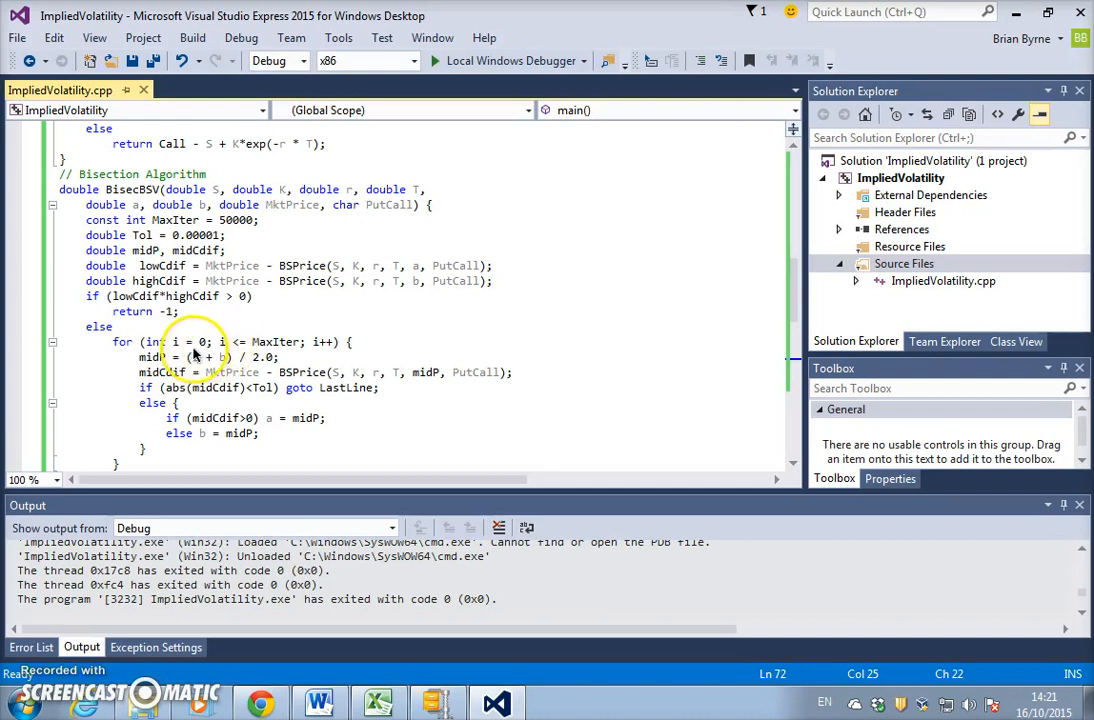
{"action": "mouse_move", "coordinate": [240, 270]}
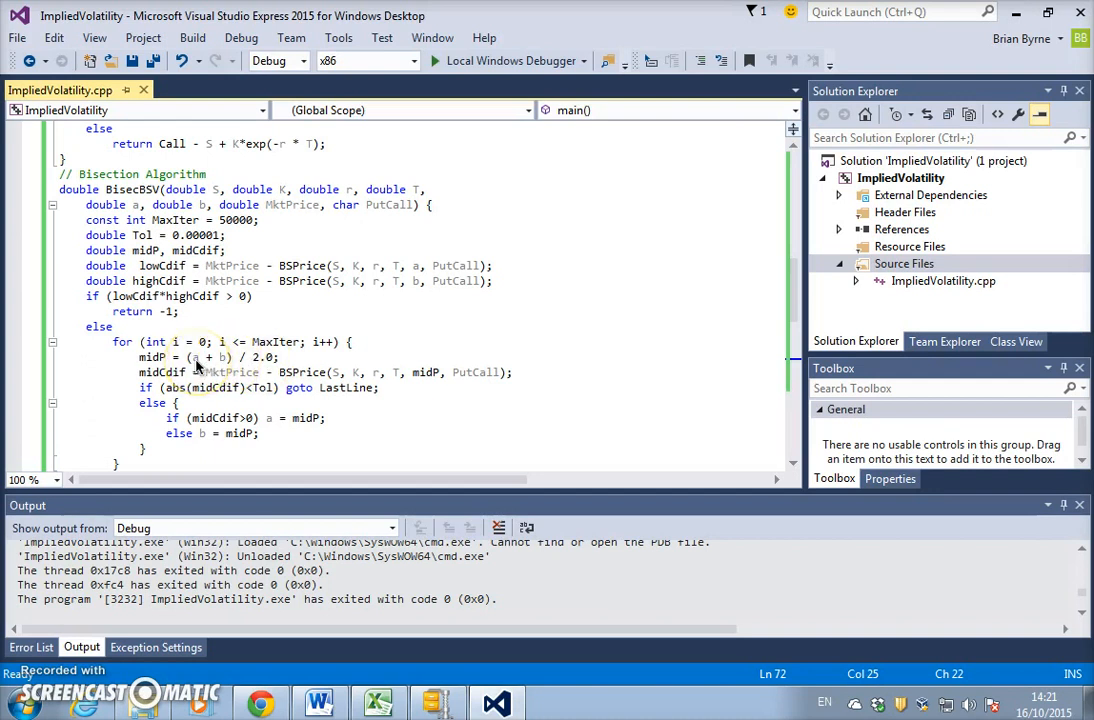
{"action": "mouse_move", "coordinate": [226, 362]}
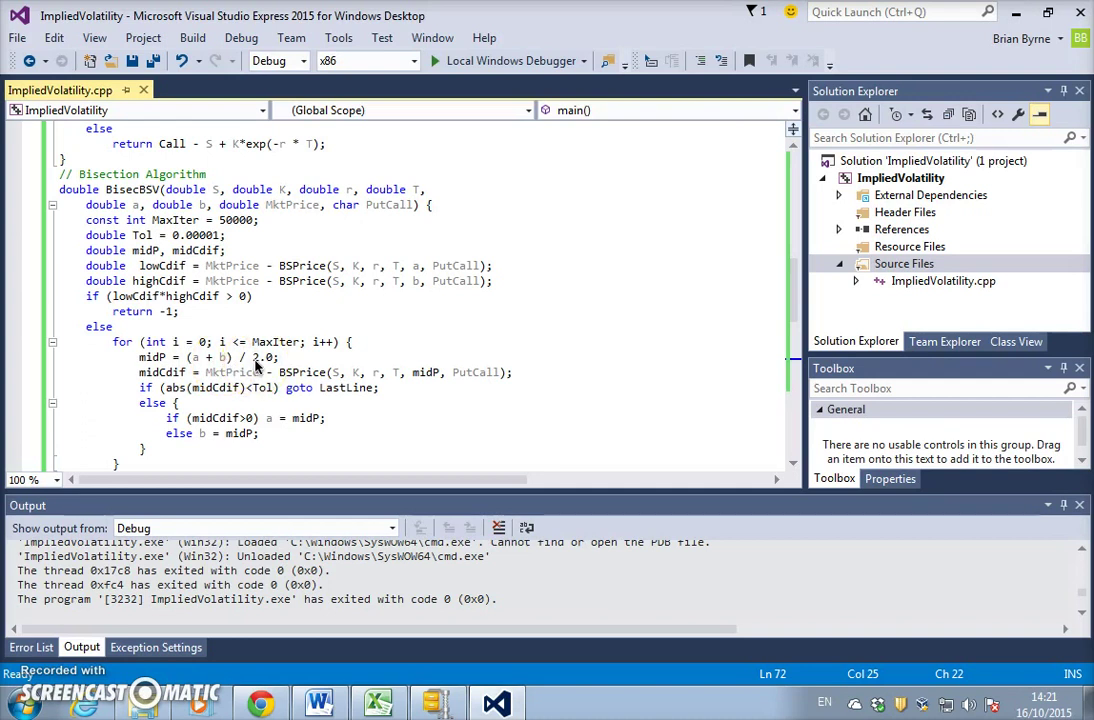
{"action": "mouse_move", "coordinate": [364, 382]}
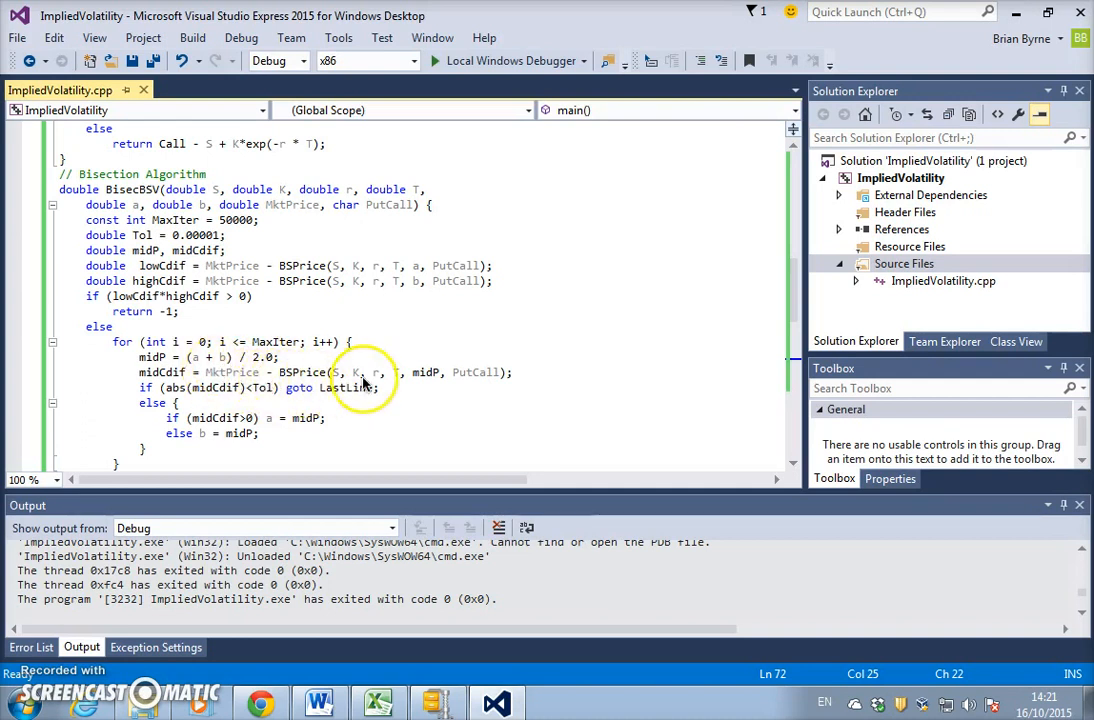
{"action": "mouse_move", "coordinate": [424, 372]}
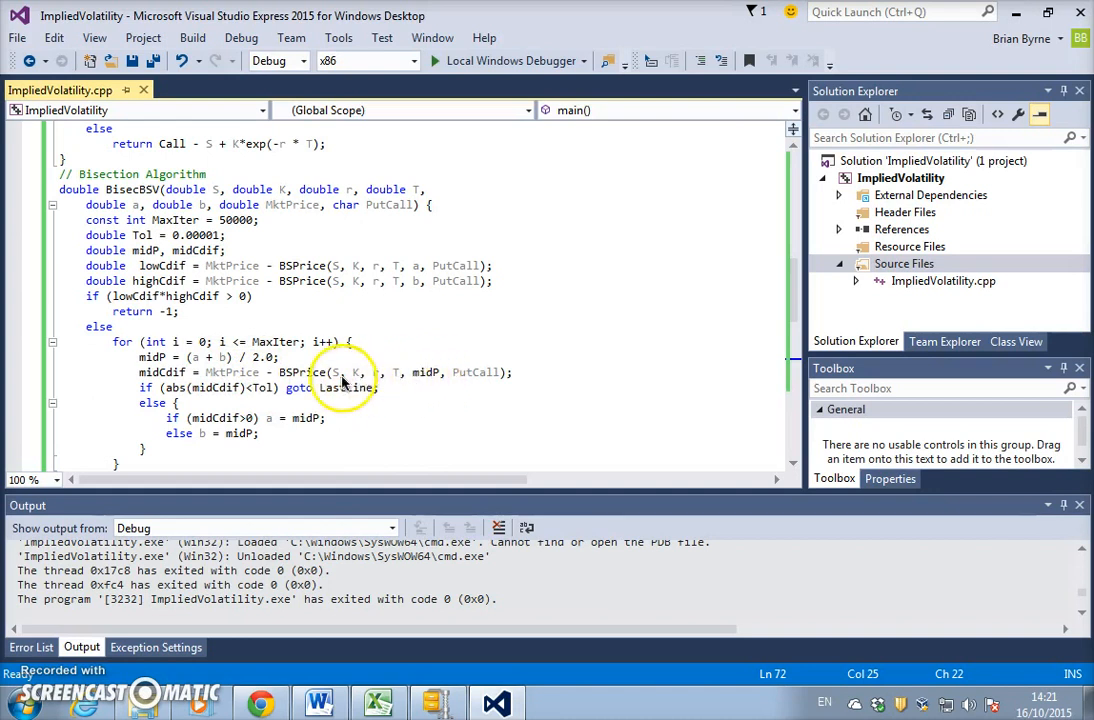
{"action": "mouse_move", "coordinate": [392, 382]}
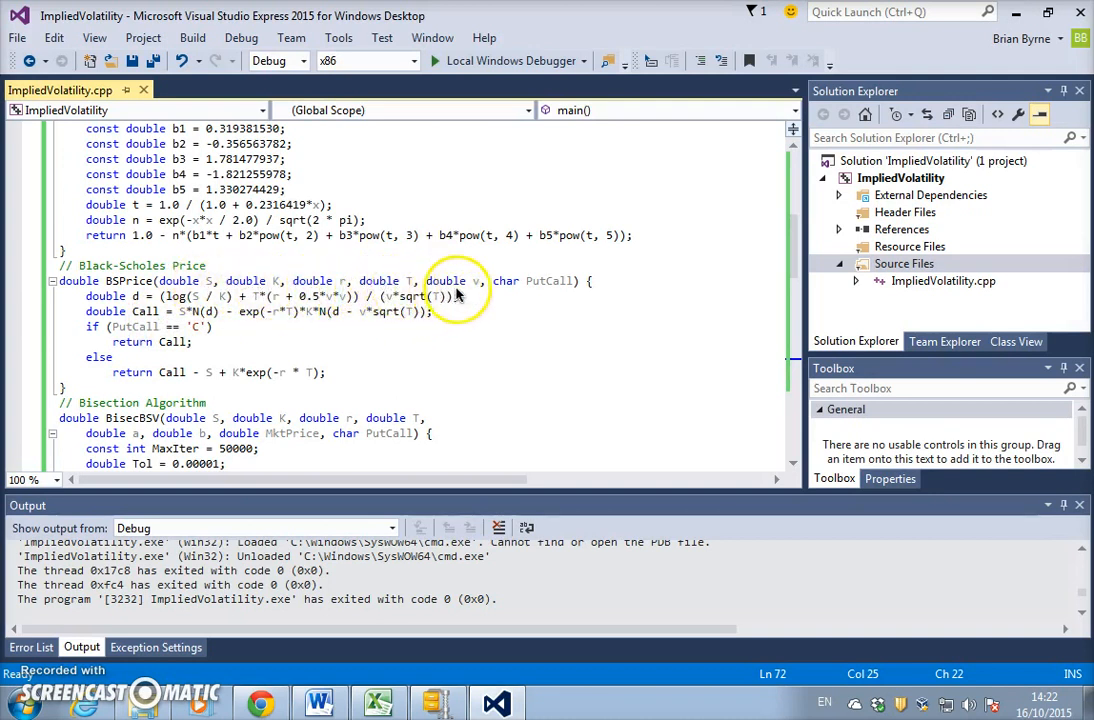
{"action": "scroll", "scroll_direction": "down", "scroll_amount": 3}
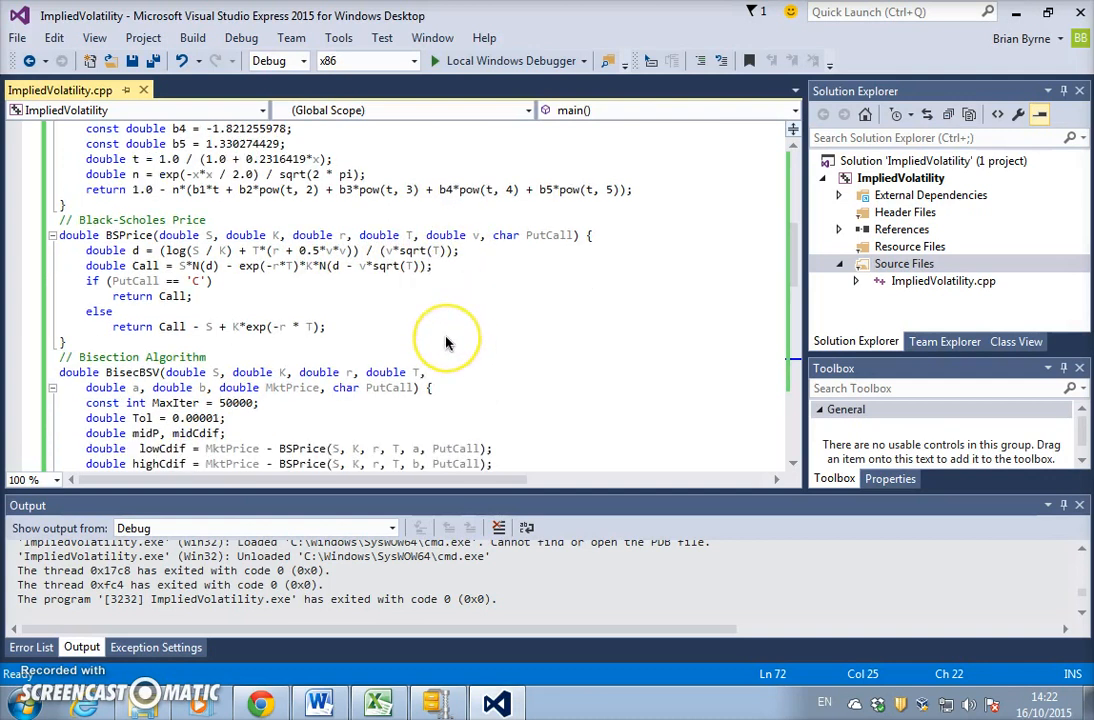
{"action": "scroll", "scroll_direction": "down", "scroll_amount": 3}
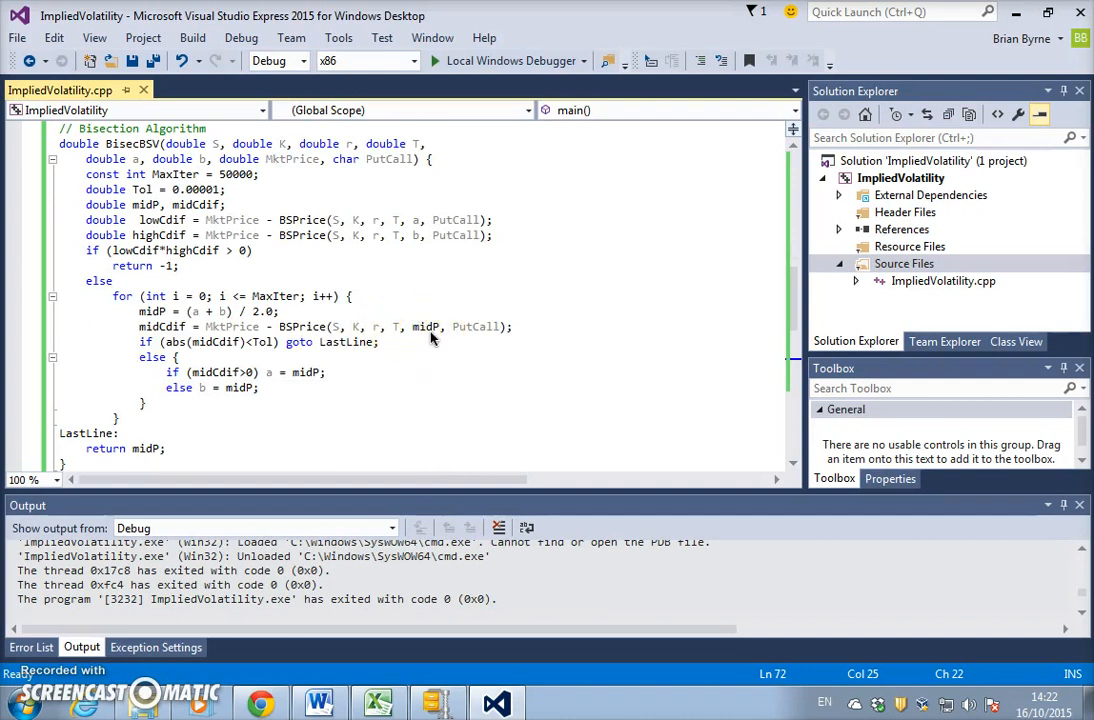
{"action": "mouse_move", "coordinate": [452, 336]}
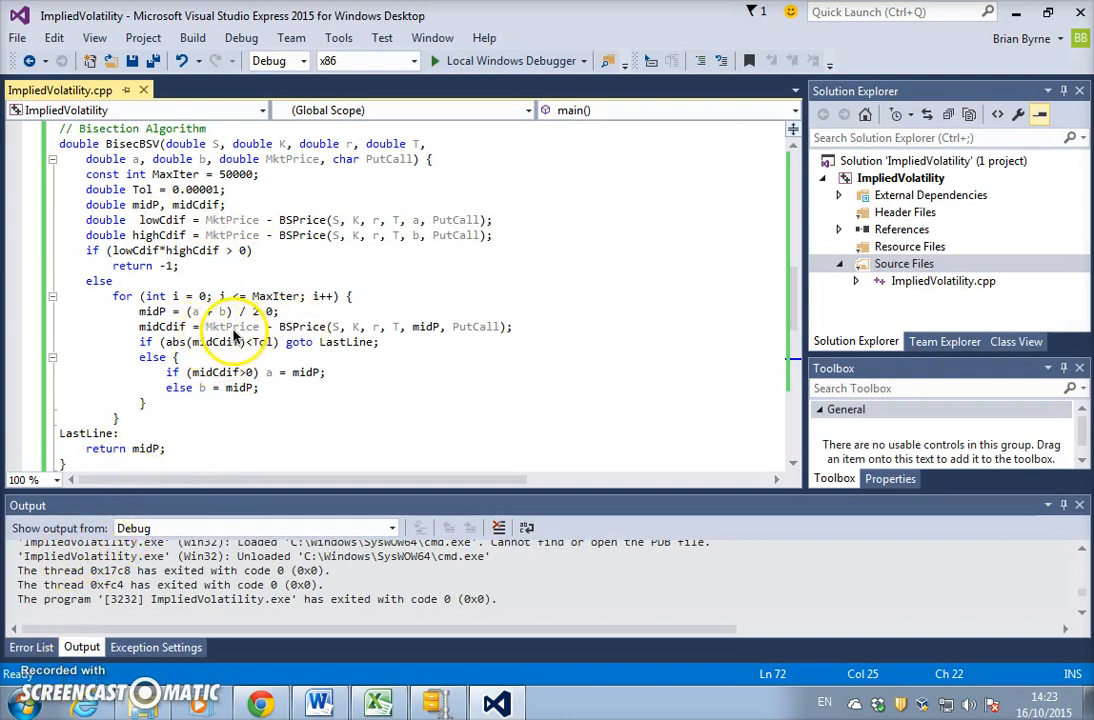
{"action": "mouse_move", "coordinate": [318, 328]}
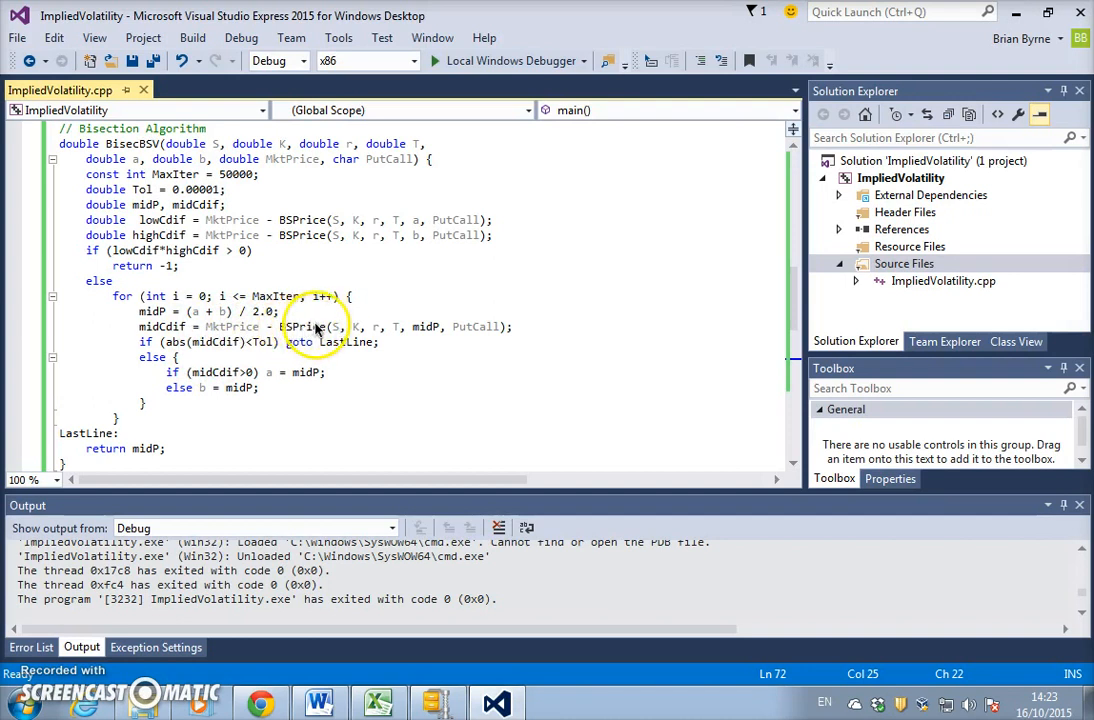
{"action": "mouse_move", "coordinate": [236, 328]}
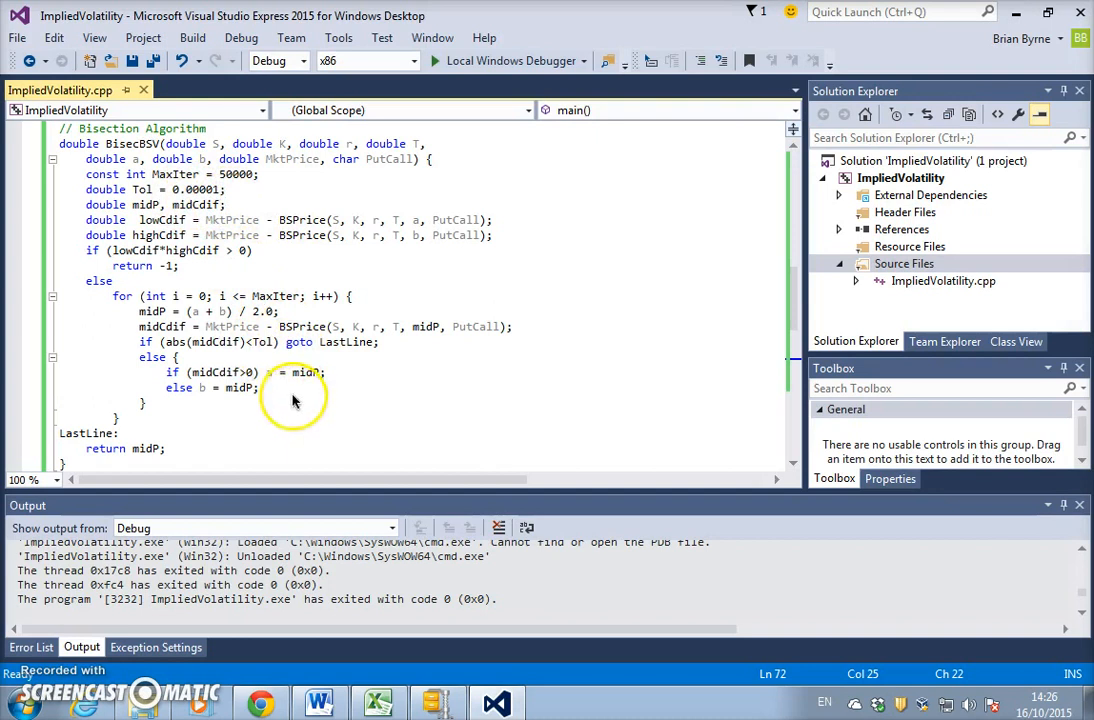
{"action": "mouse_move", "coordinate": [216, 356]}
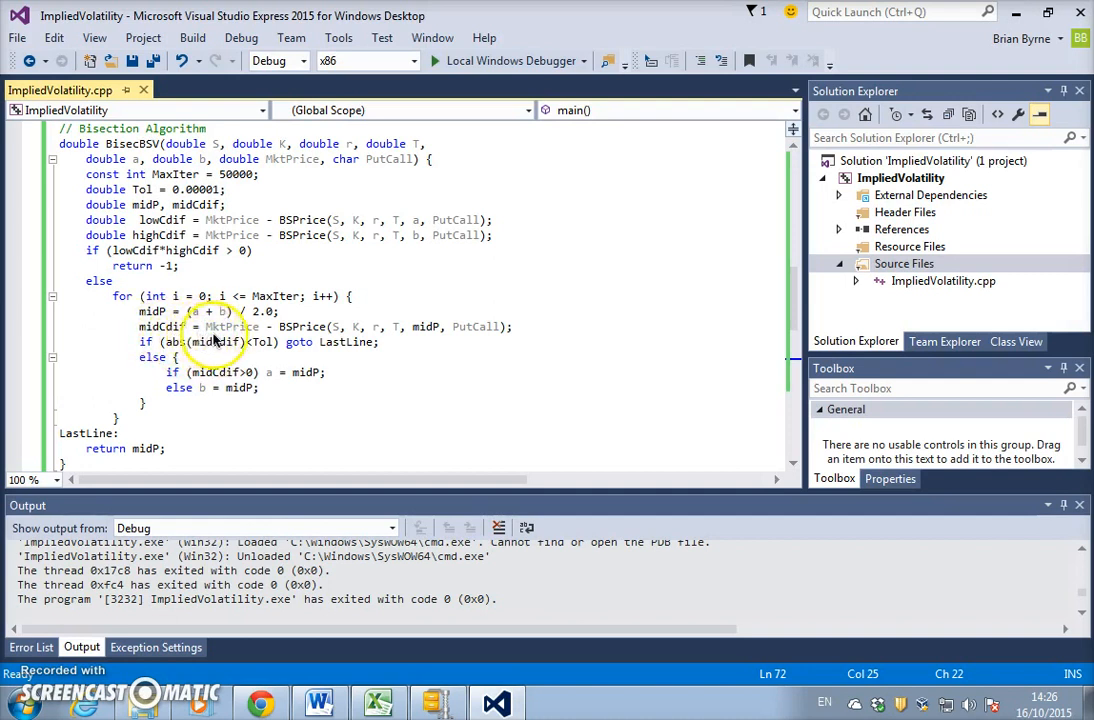
{"action": "mouse_move", "coordinate": [288, 344]}
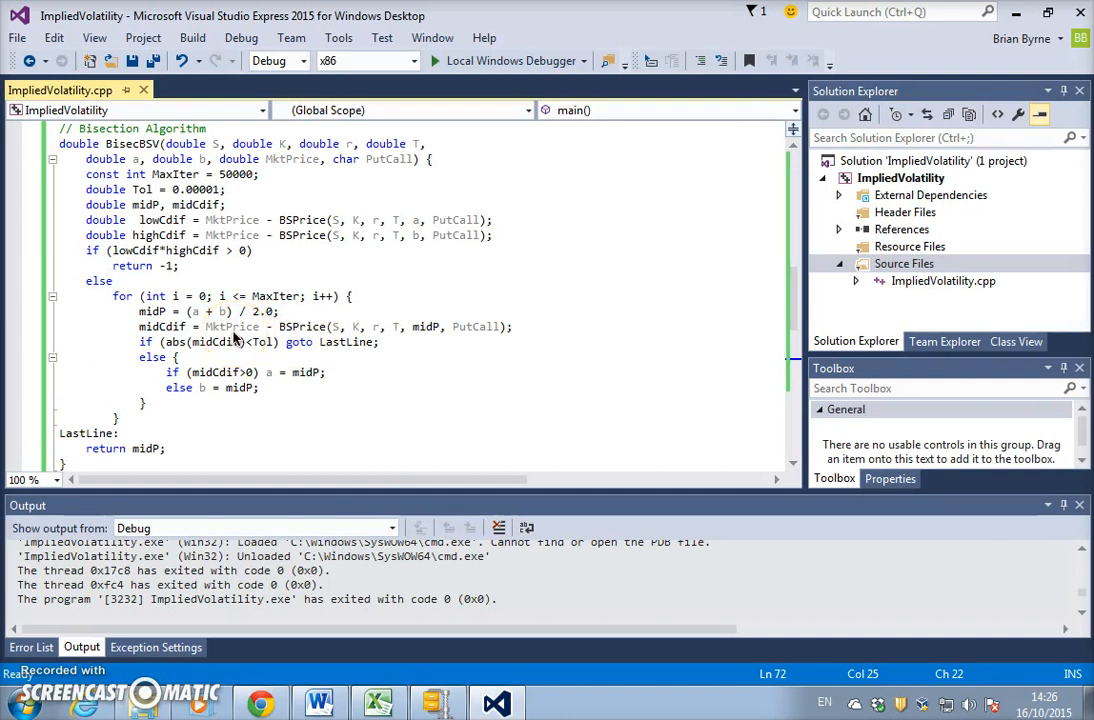
{"action": "mouse_move", "coordinate": [184, 388]}
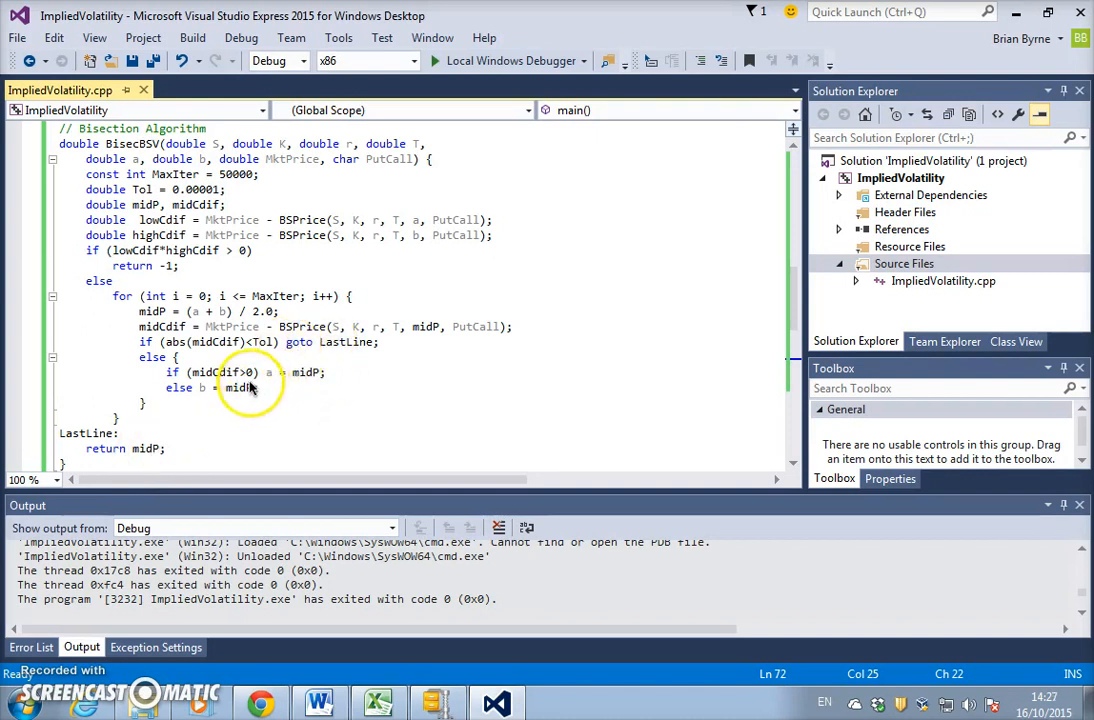
{"action": "mouse_move", "coordinate": [240, 382]}
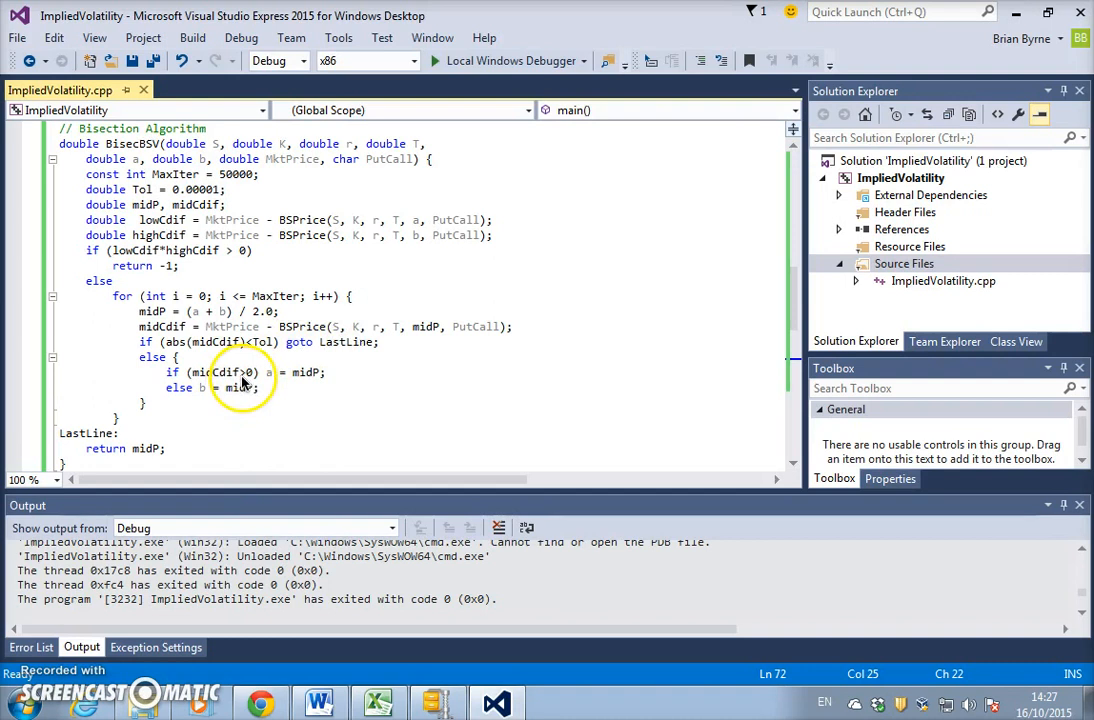
{"action": "mouse_move", "coordinate": [228, 374]}
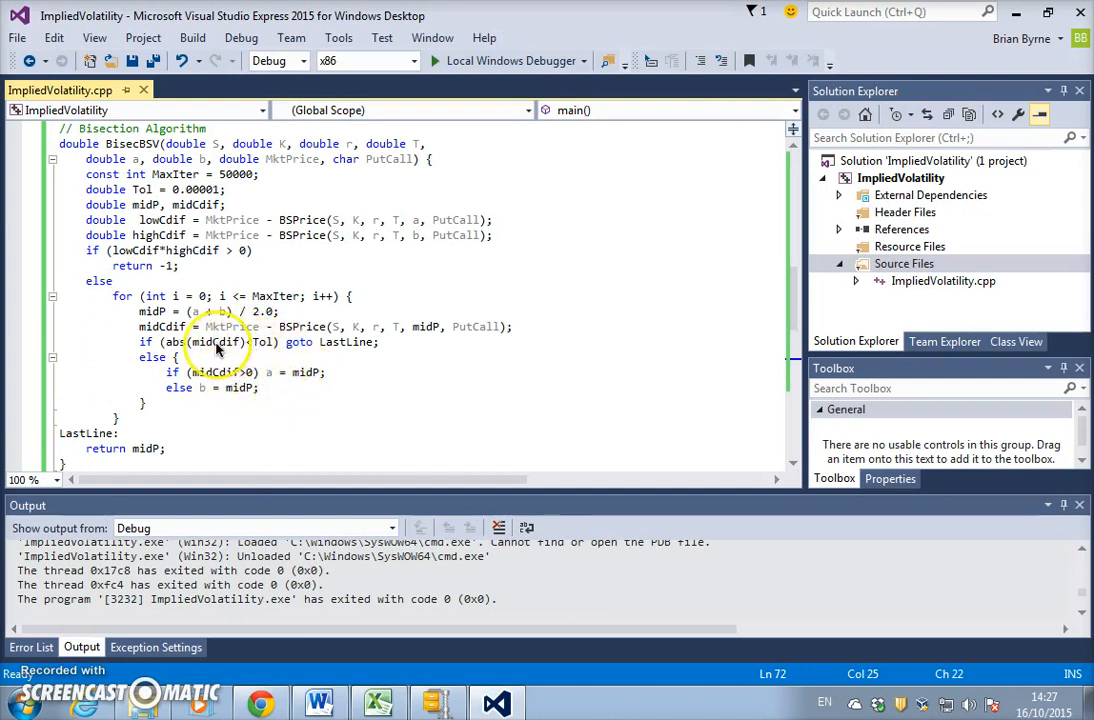
{"action": "mouse_move", "coordinate": [228, 380]}
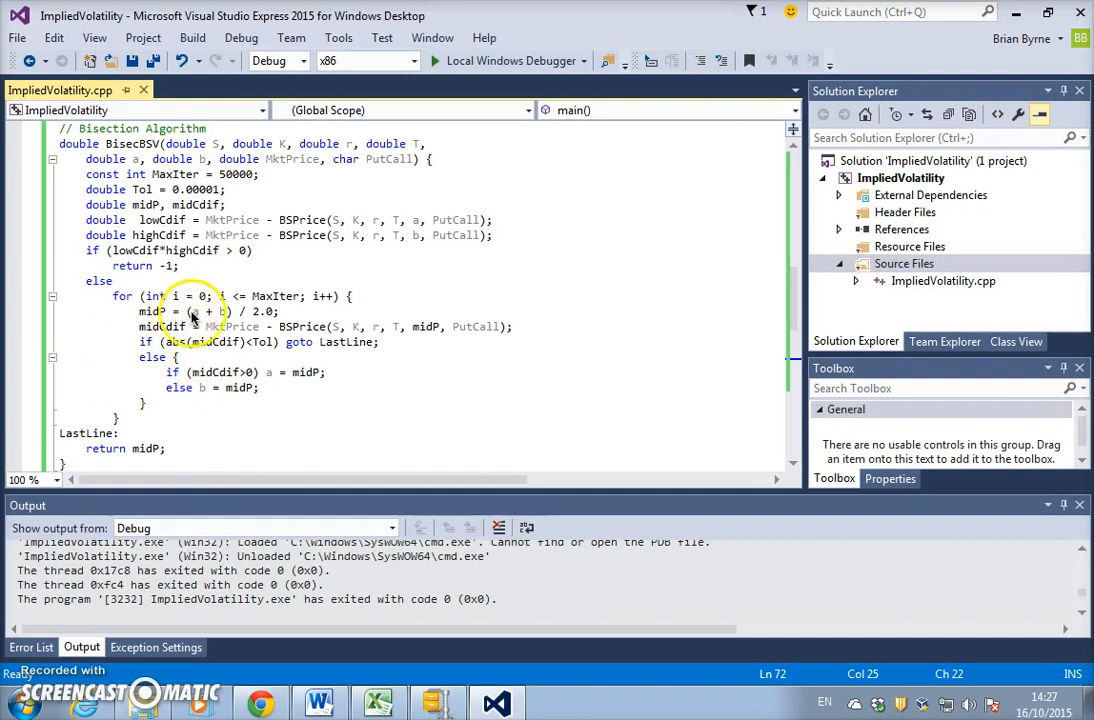
{"action": "mouse_move", "coordinate": [200, 318]}
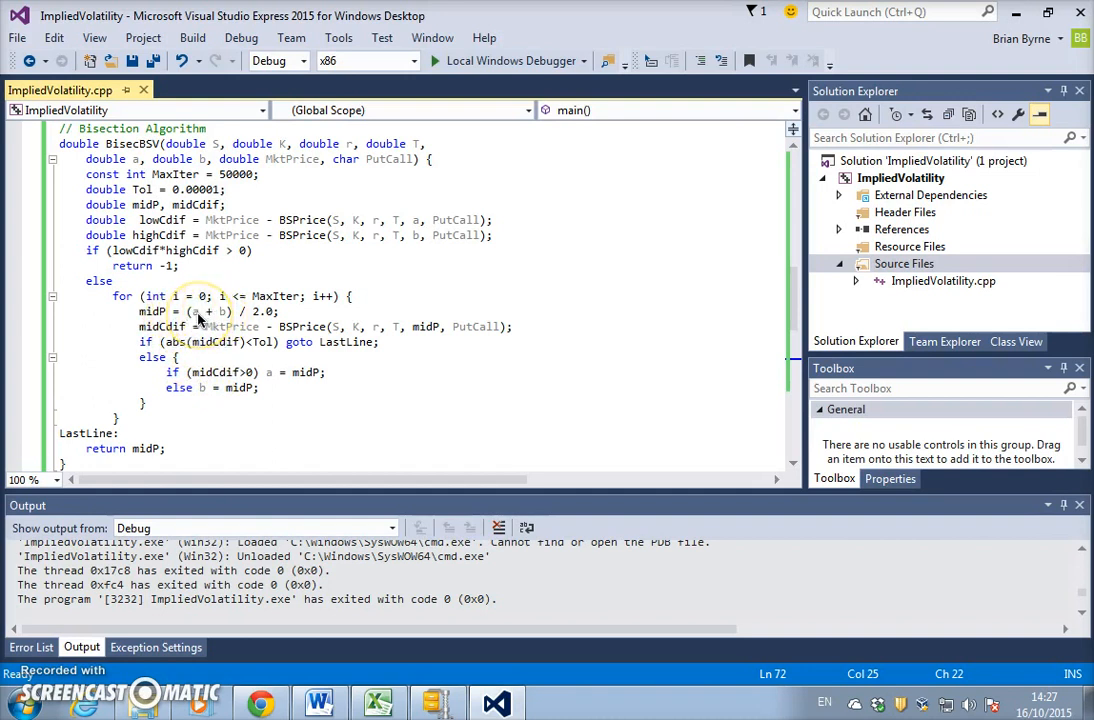